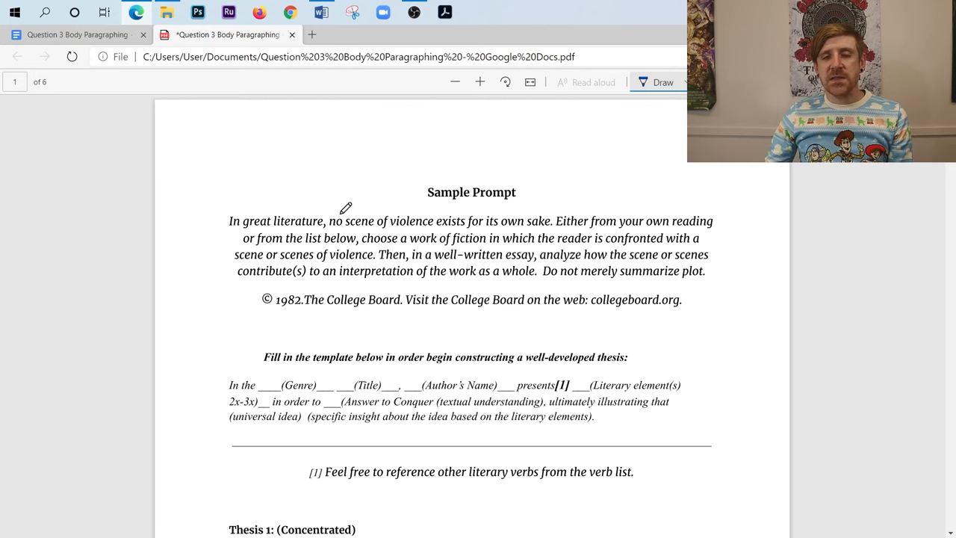
mouse_move(800, 218)
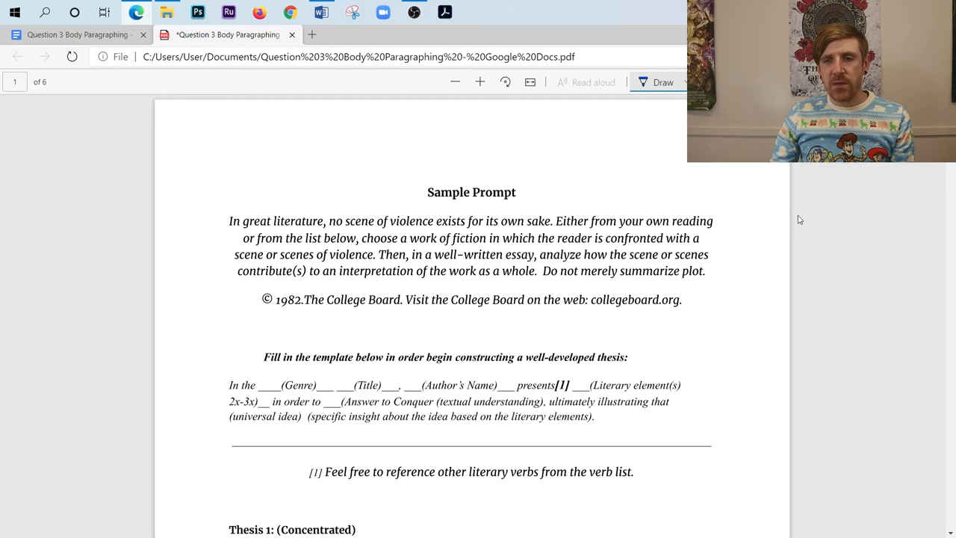
mouse_move(420, 85)
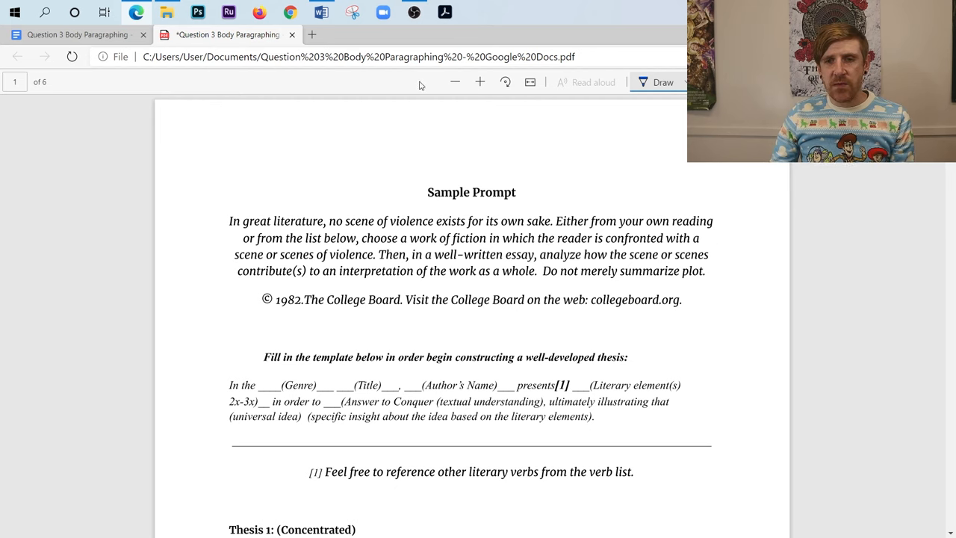
mouse_move(863, 269)
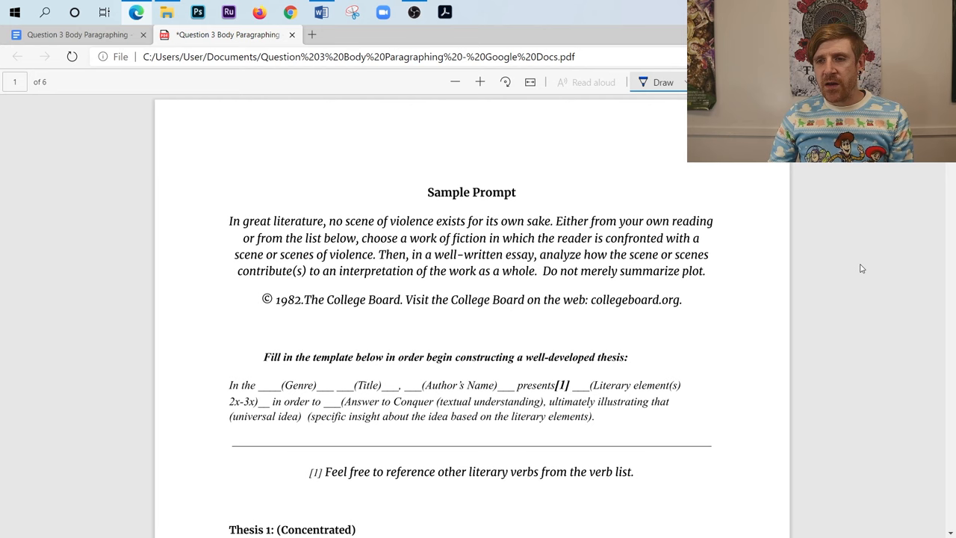
mouse_move(867, 267)
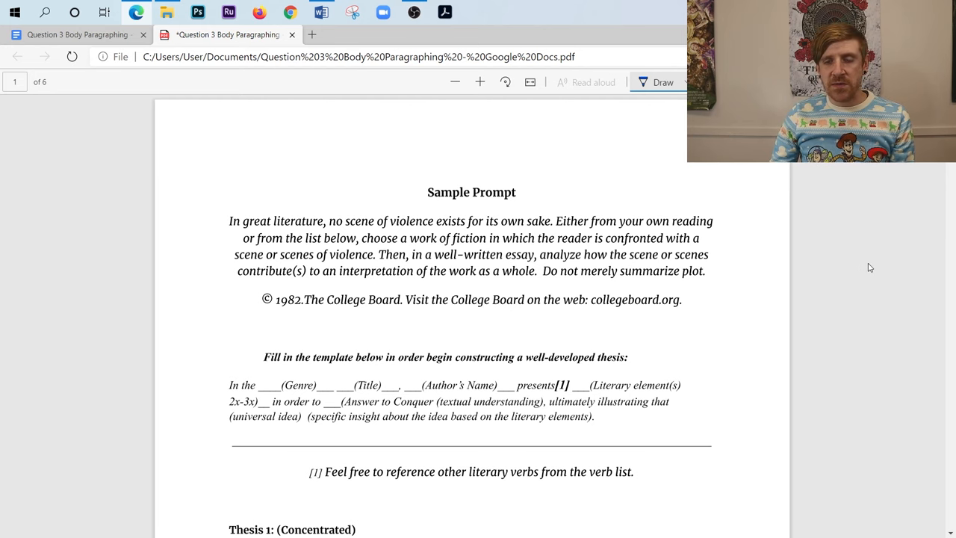
- Scroll the PDF so both Of Mice and Men example theses, Concentrated and Extended, are visible
scroll(down, 3)
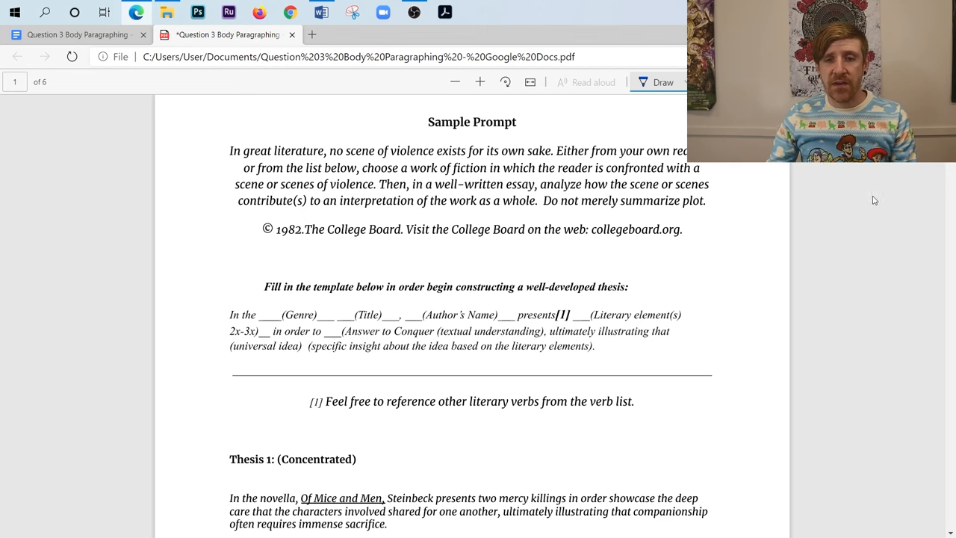
mouse_move(905, 260)
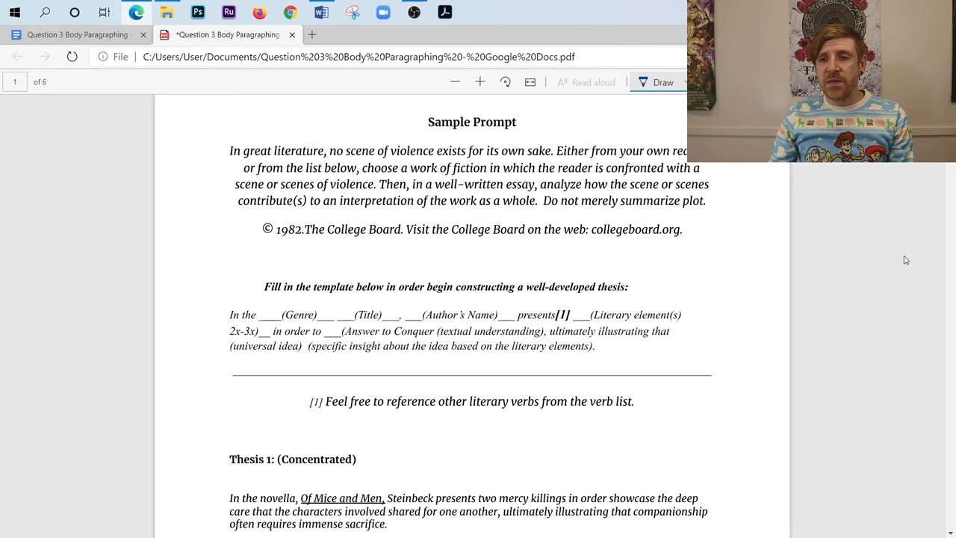
scroll(down, 3)
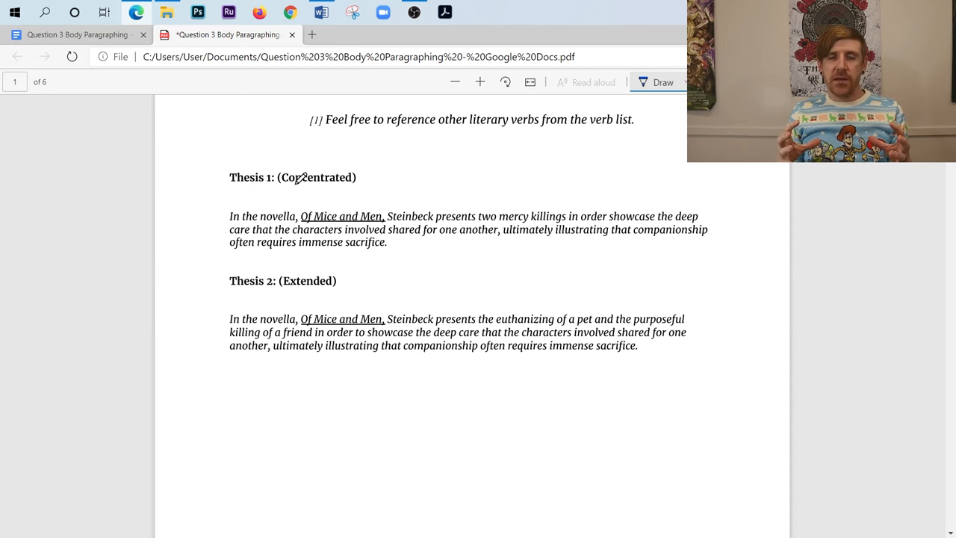
mouse_move(197, 285)
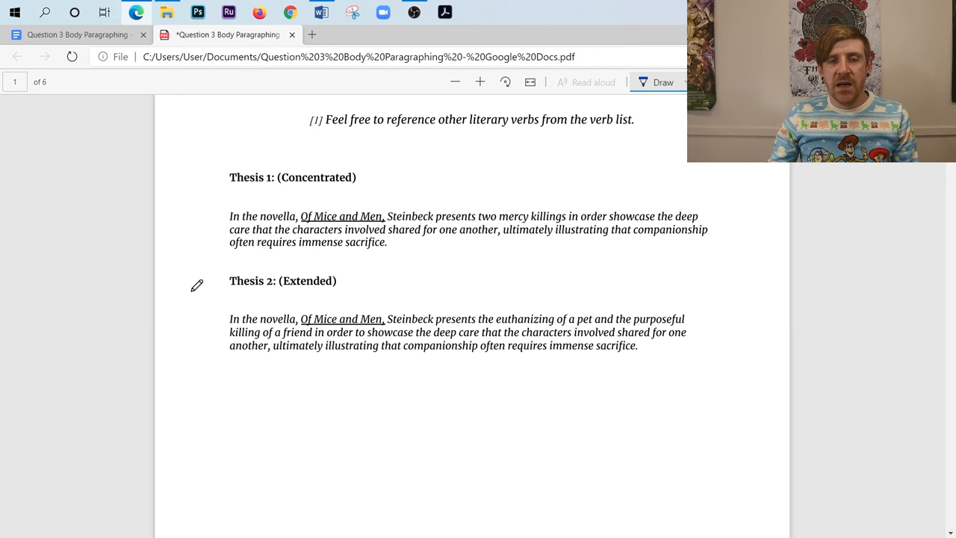
scroll(up, 3)
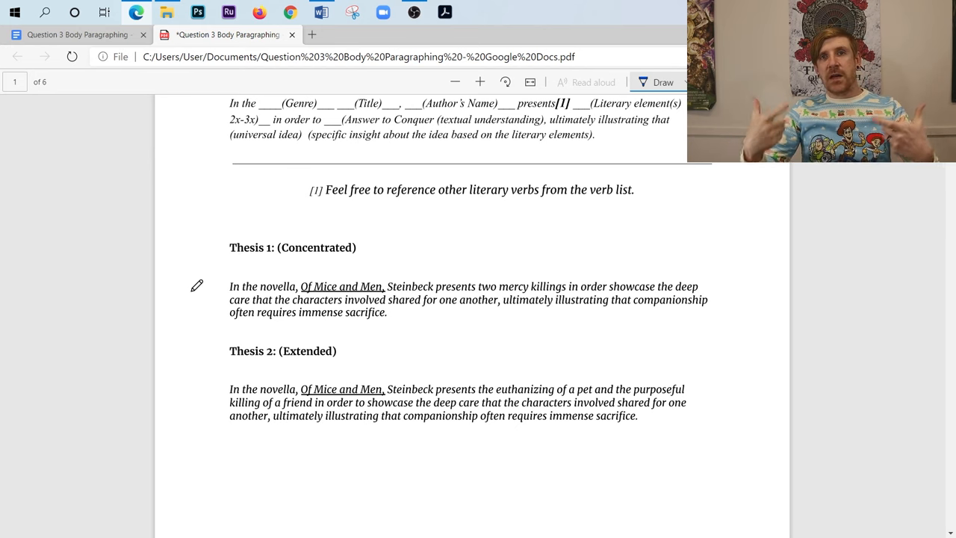
mouse_move(329, 314)
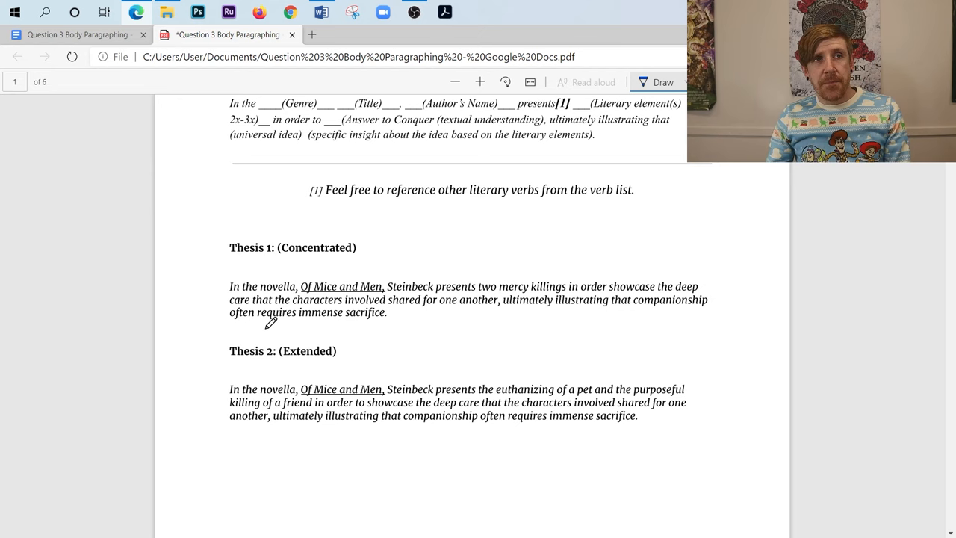
mouse_move(323, 254)
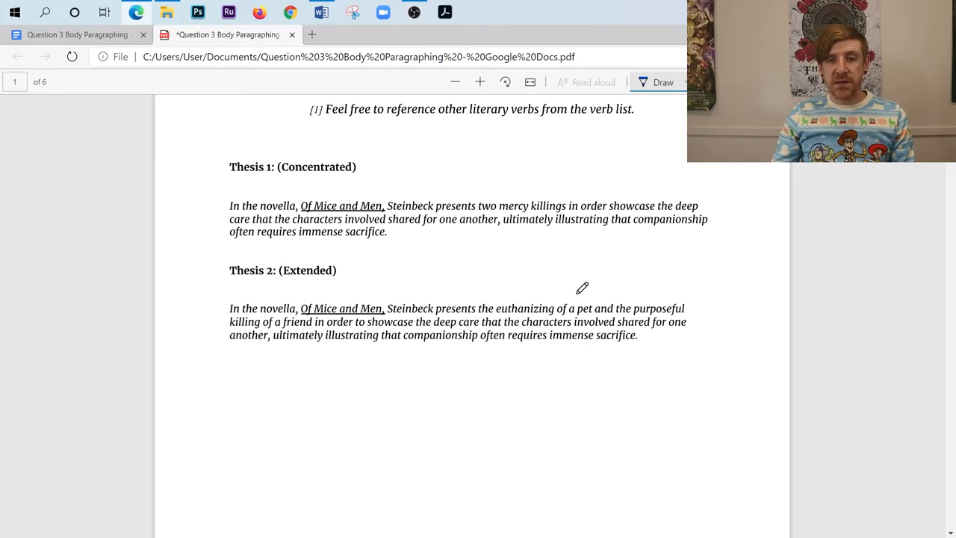
mouse_move(466, 332)
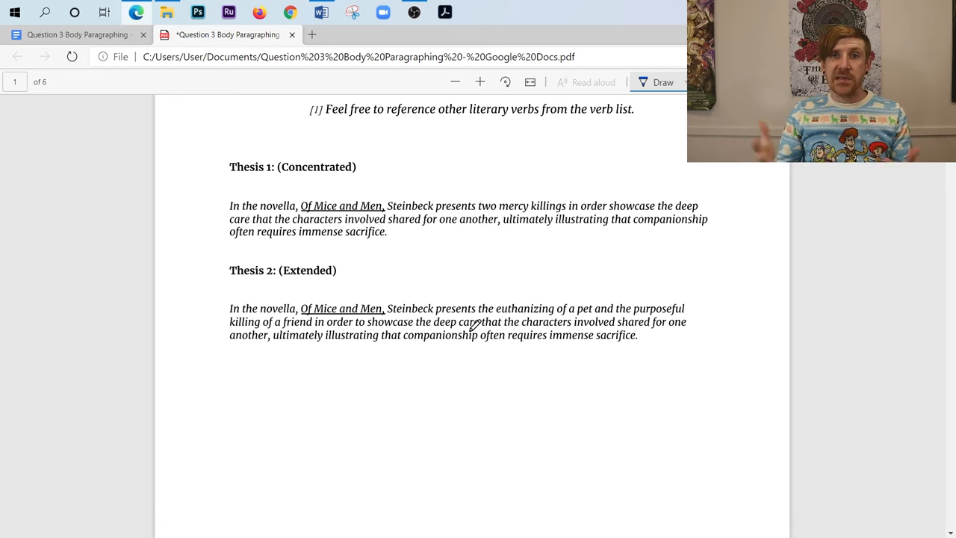
mouse_move(460, 261)
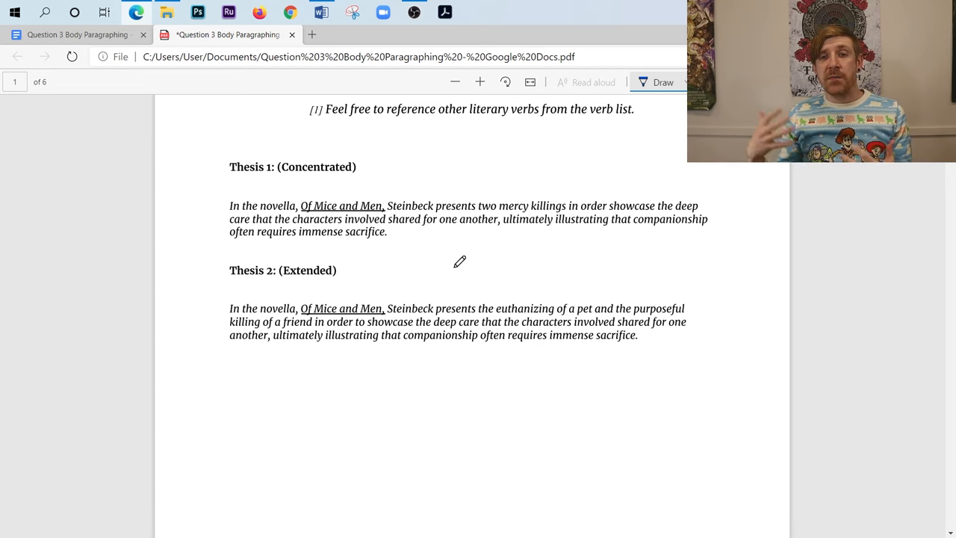
mouse_move(405, 306)
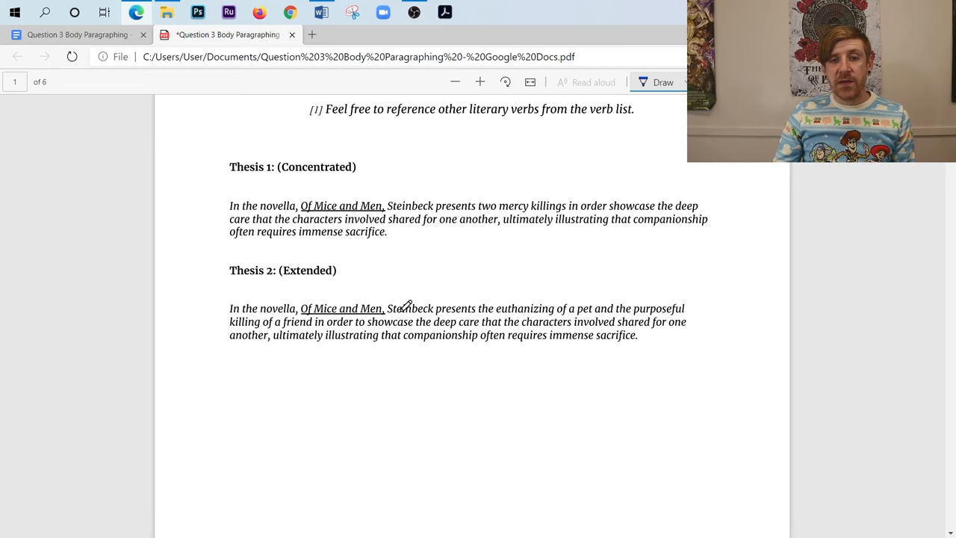
mouse_move(278, 307)
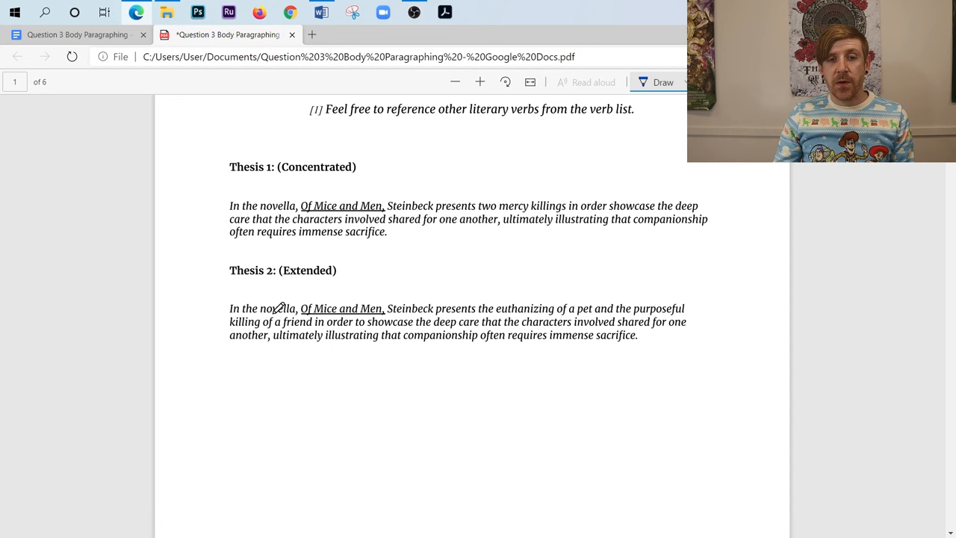
mouse_move(177, 330)
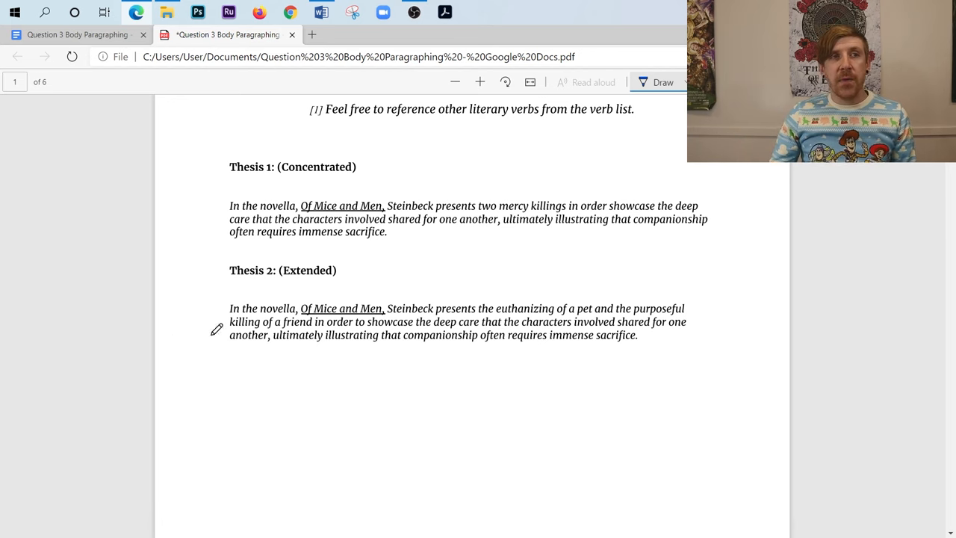
mouse_move(448, 301)
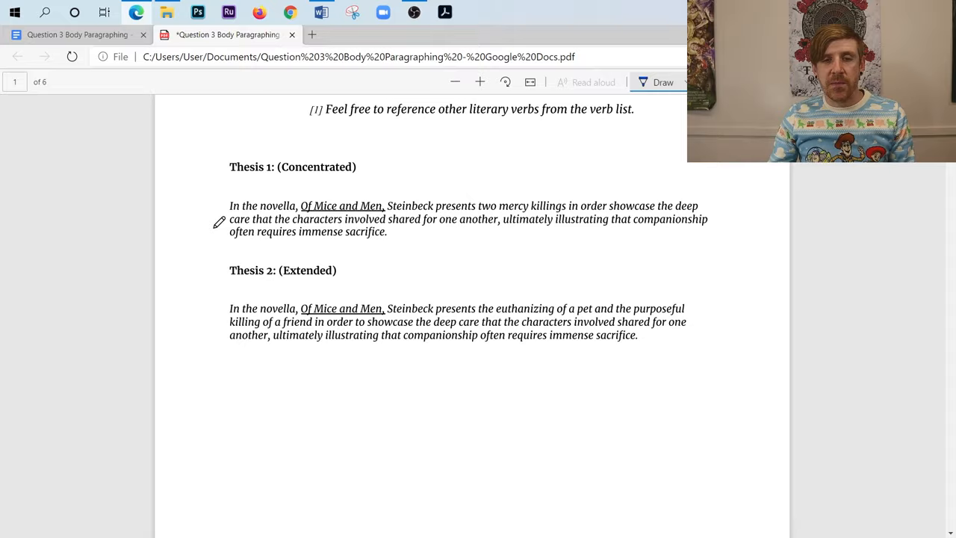
- Scroll down to page 2's Body Paragraph Template with its example topic sentence
scroll(down, 3)
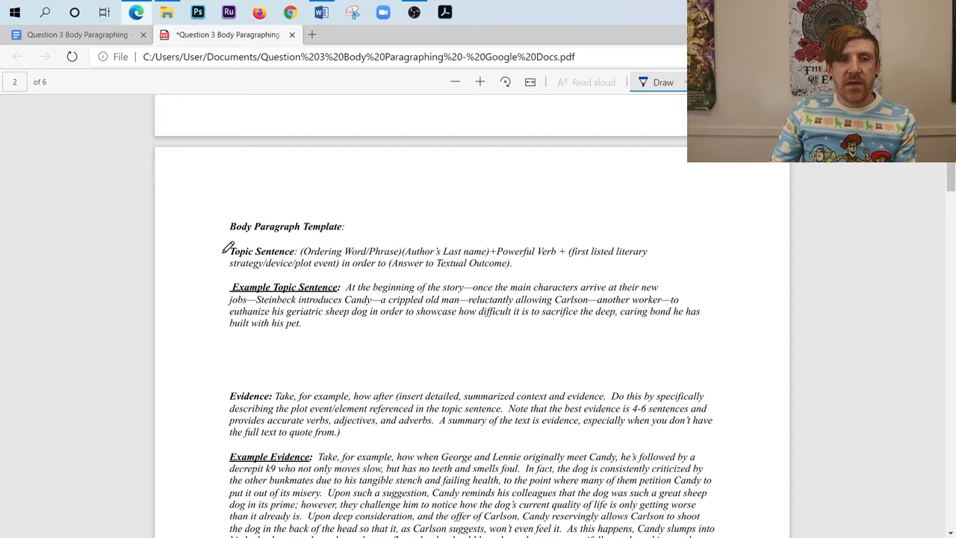
mouse_move(201, 248)
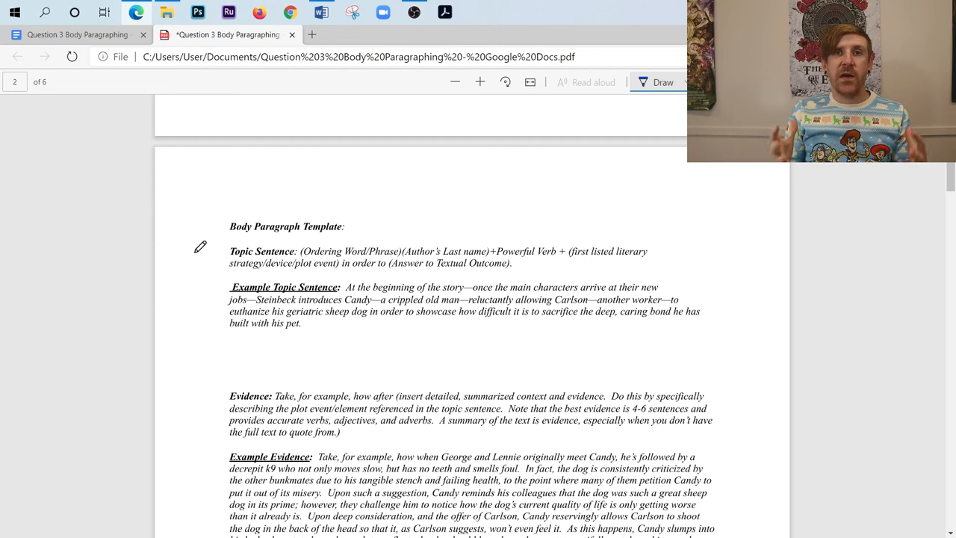
- Scroll through the templates to page 3's colour-highlighted example commentary paragraph
scroll(down, 3)
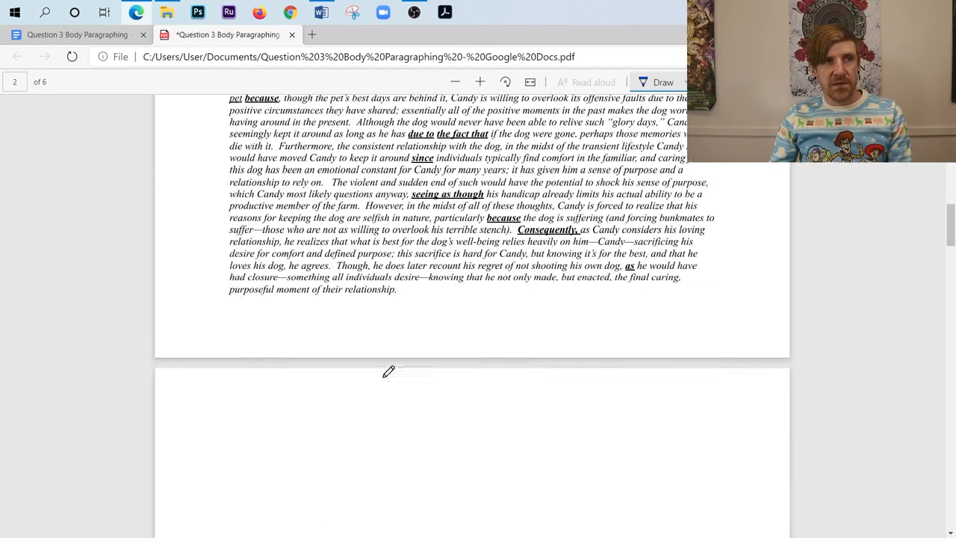
scroll(down, 3)
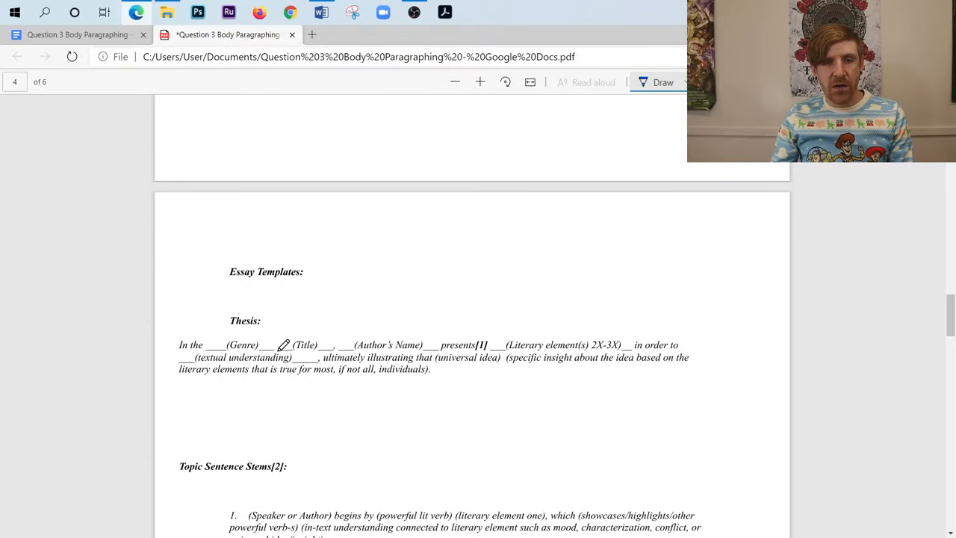
scroll(down, 3)
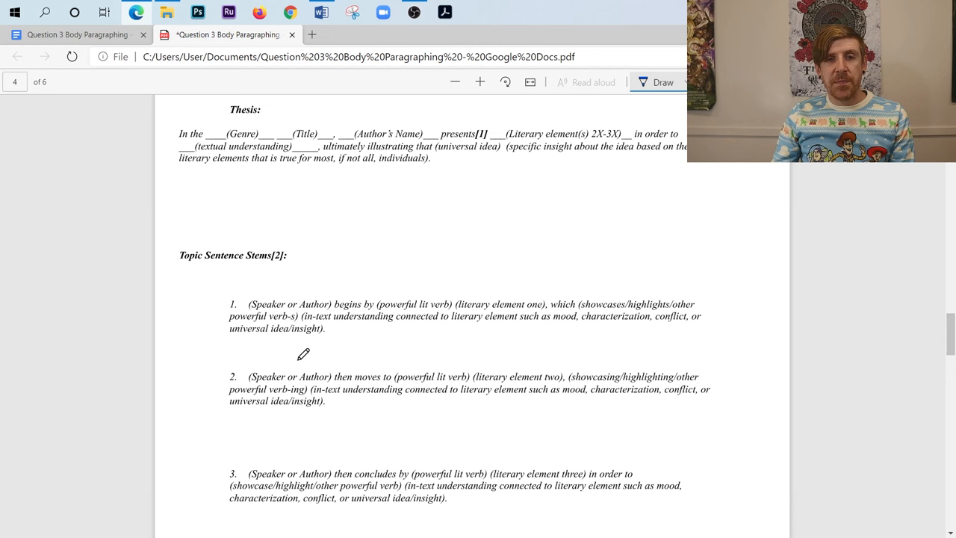
mouse_move(280, 312)
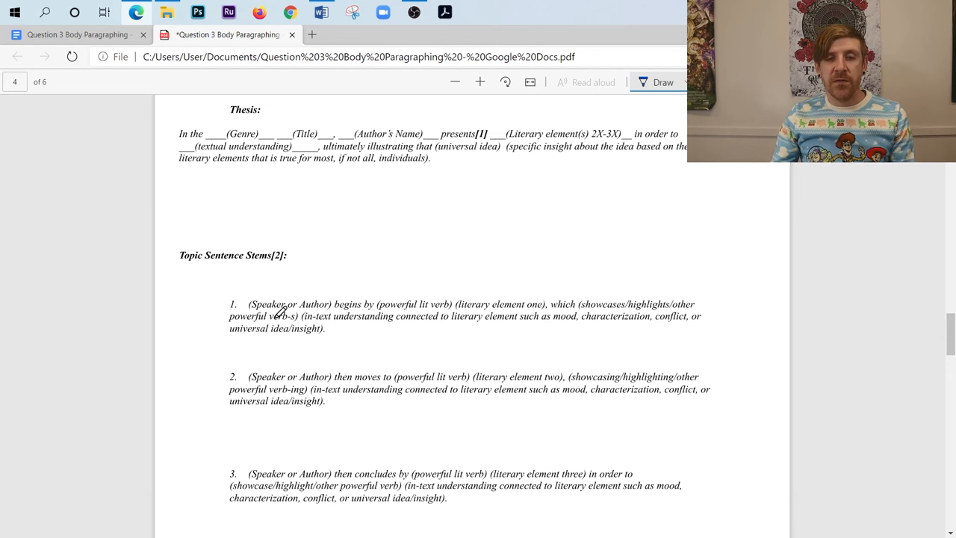
scroll(down, 3)
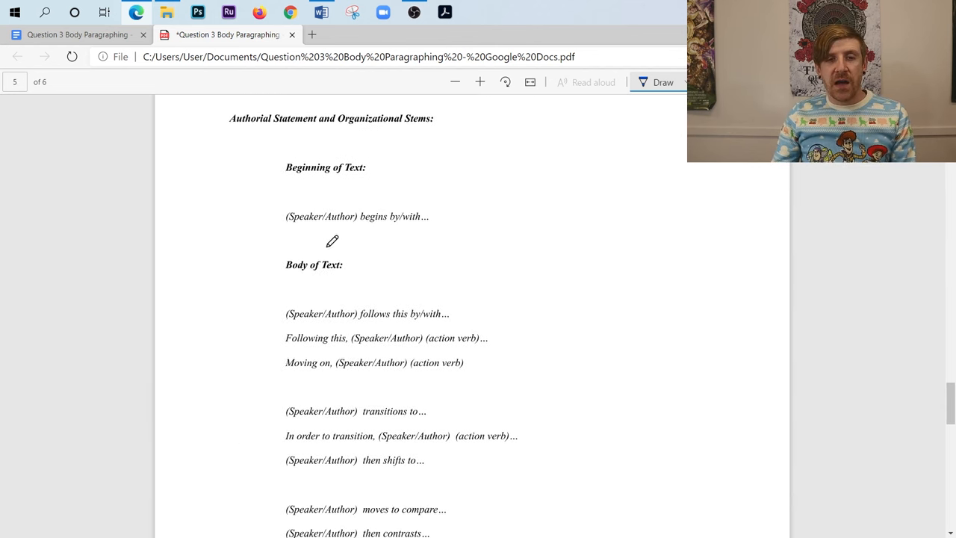
scroll(down, 3)
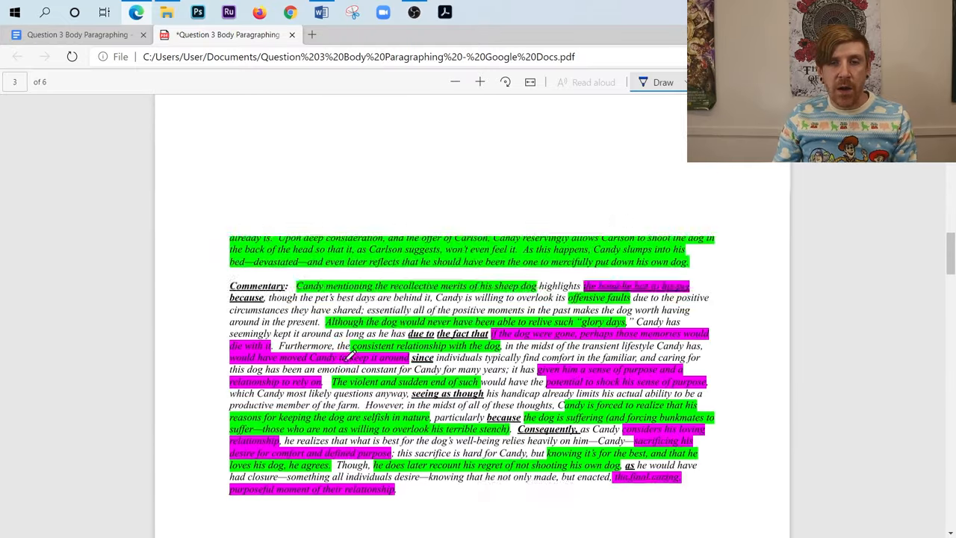
- Scroll back up past the Body Paragraph Template to the page 1 example theses
scroll(up, 3)
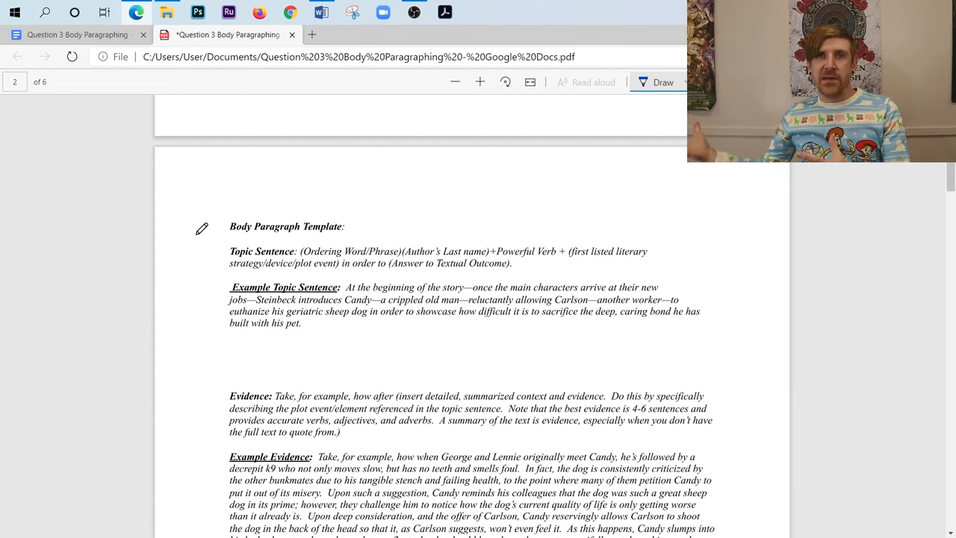
mouse_move(565, 252)
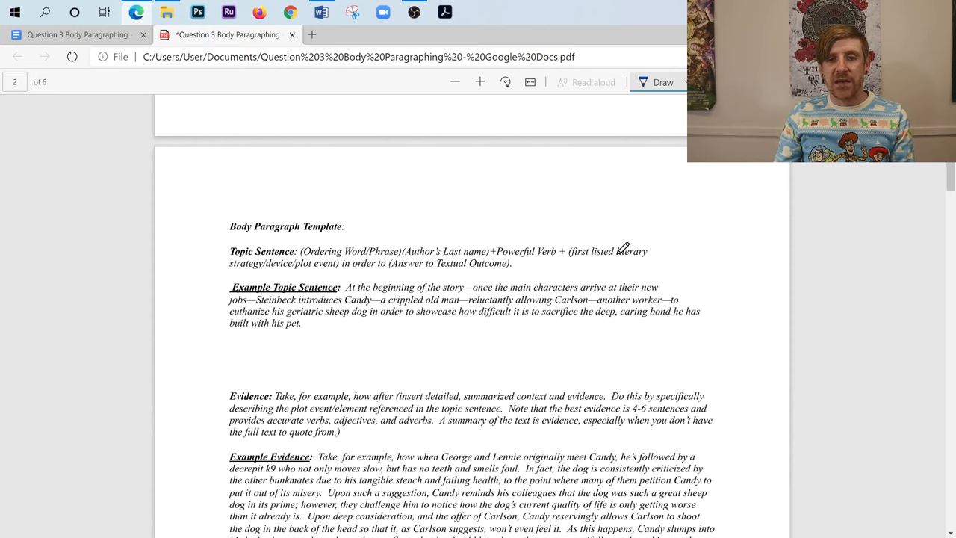
mouse_move(377, 287)
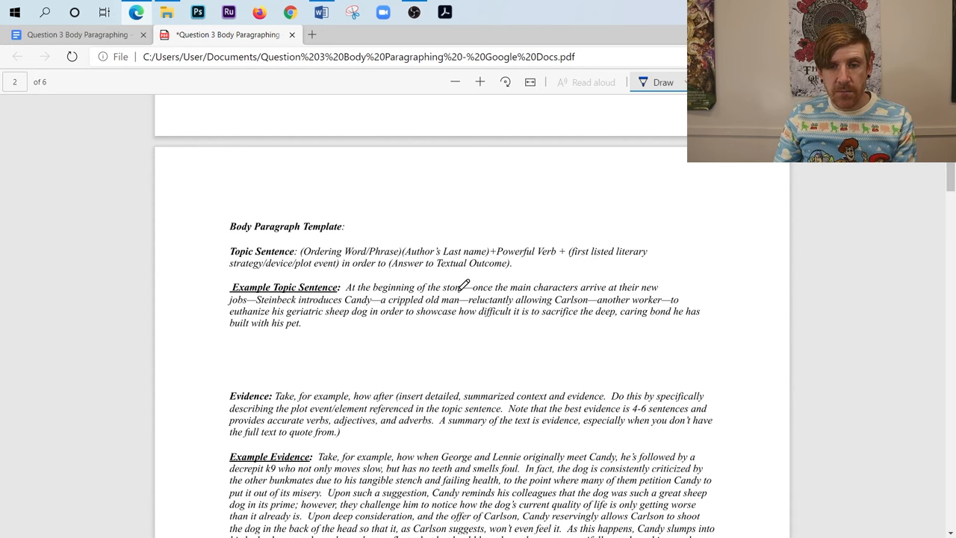
mouse_move(565, 269)
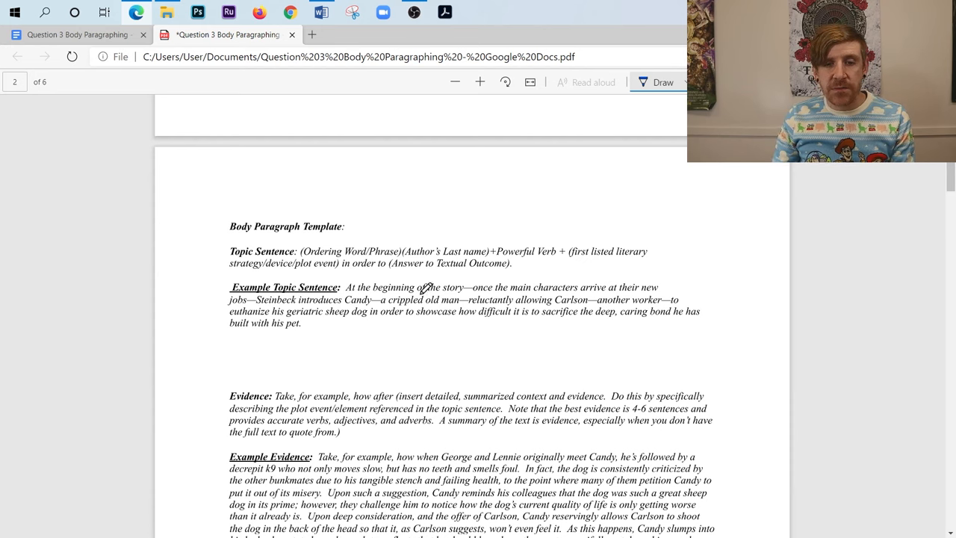
mouse_move(476, 277)
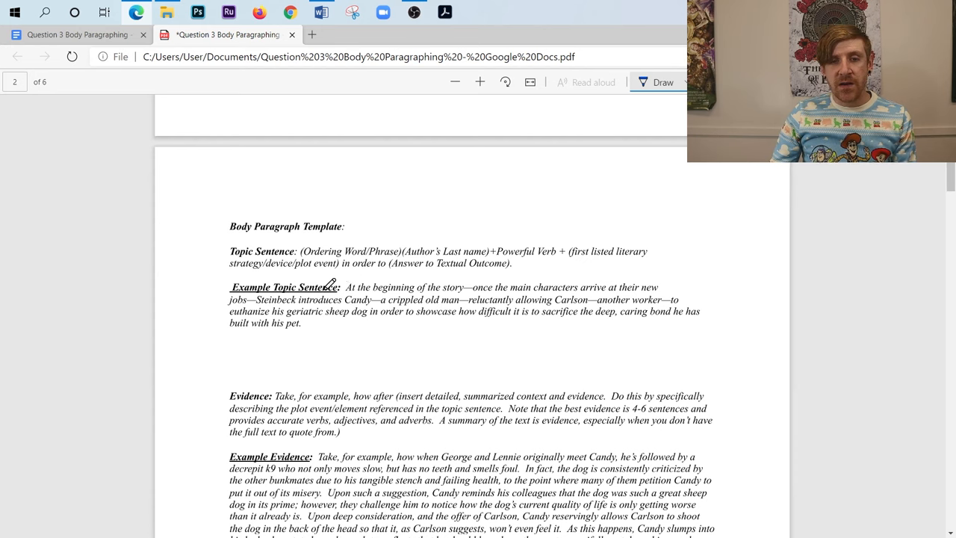
mouse_move(454, 242)
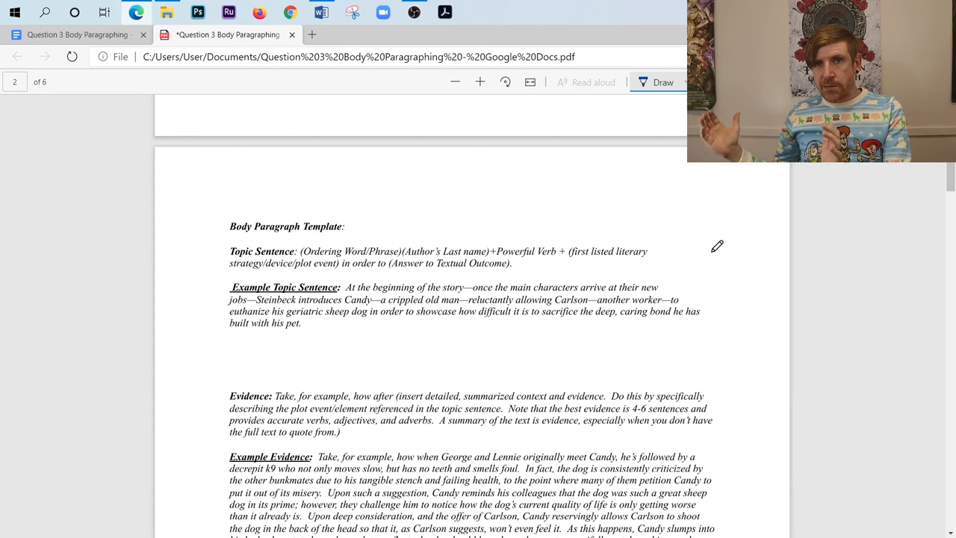
mouse_move(431, 363)
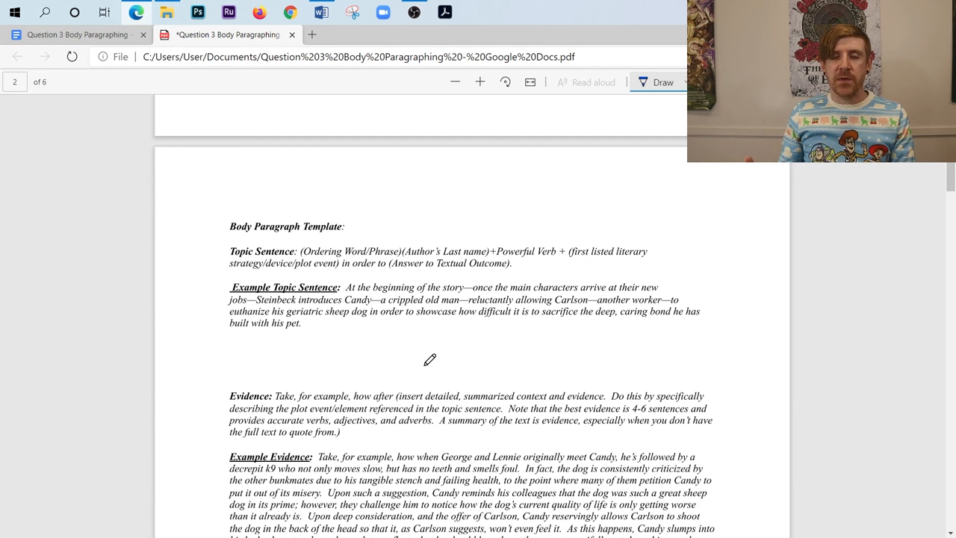
mouse_move(530, 348)
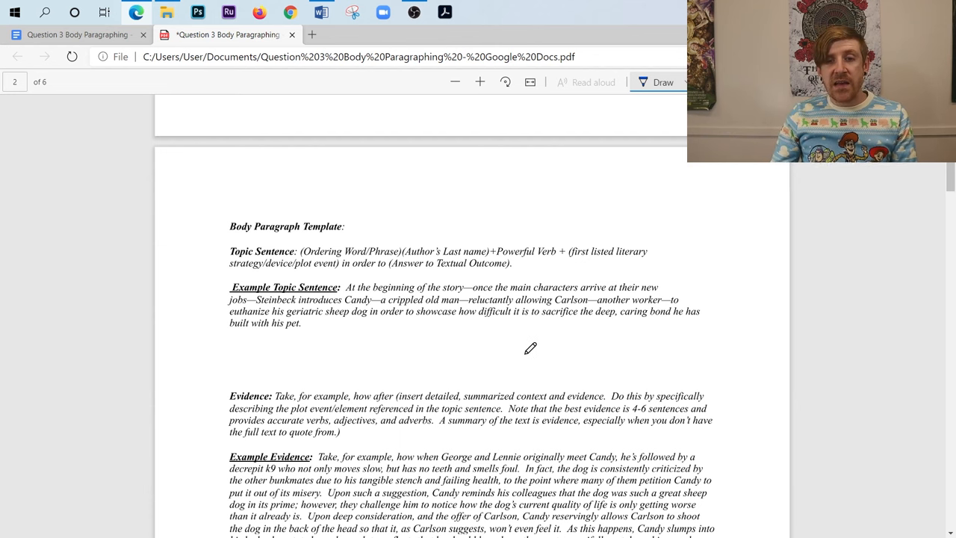
scroll(up, 3)
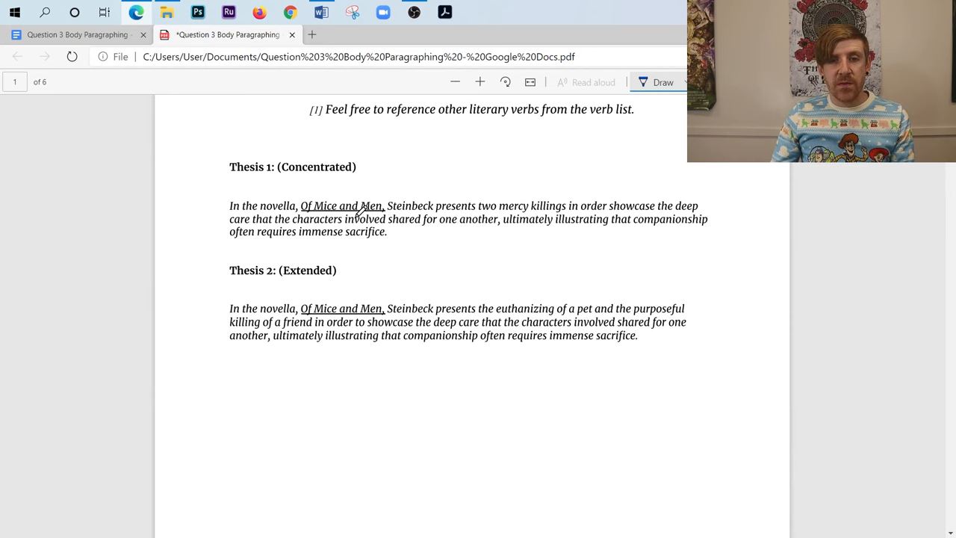
scroll(down, 3)
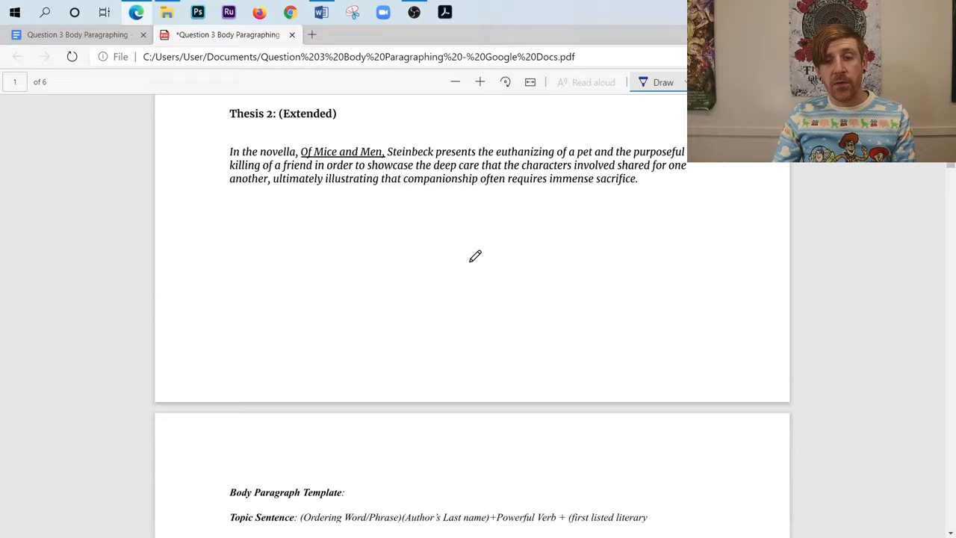
scroll(down, 3)
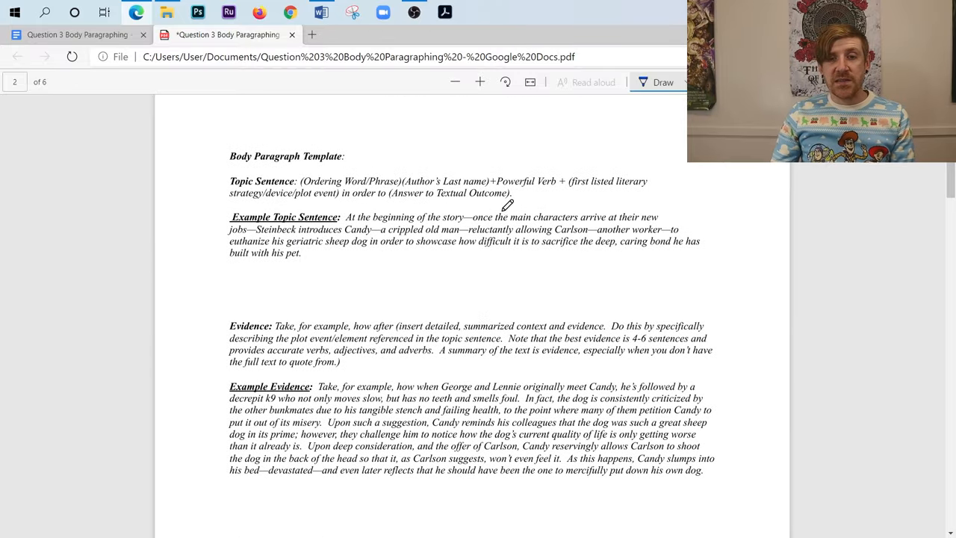
mouse_move(470, 243)
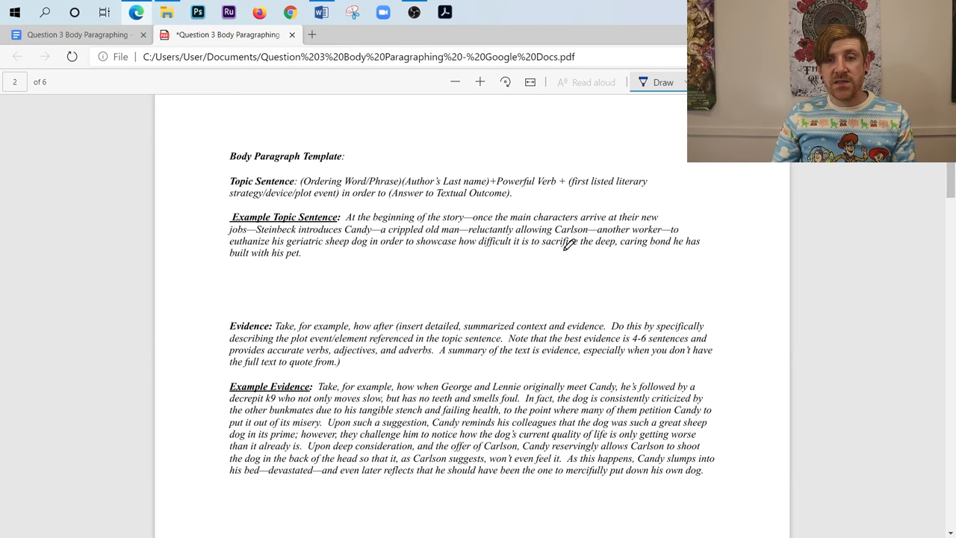
mouse_move(529, 242)
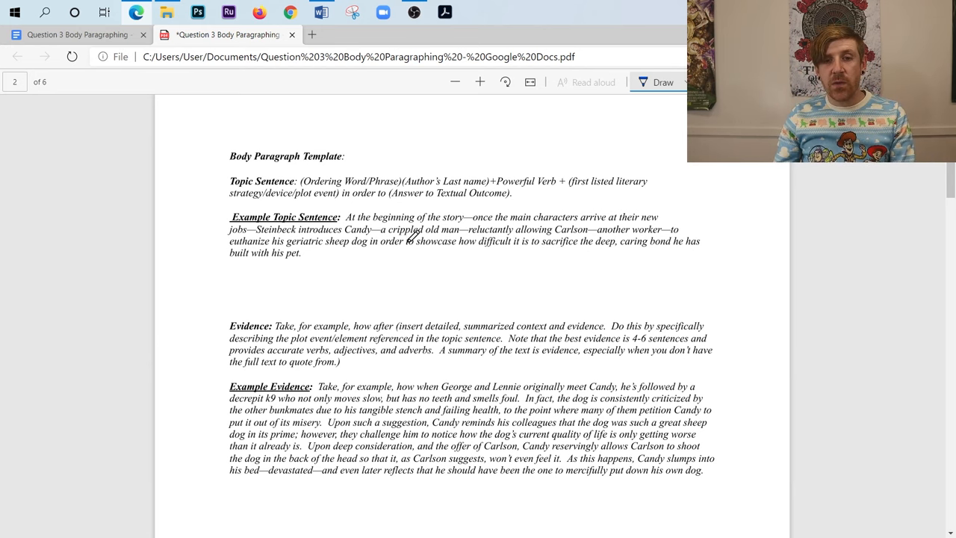
mouse_move(266, 263)
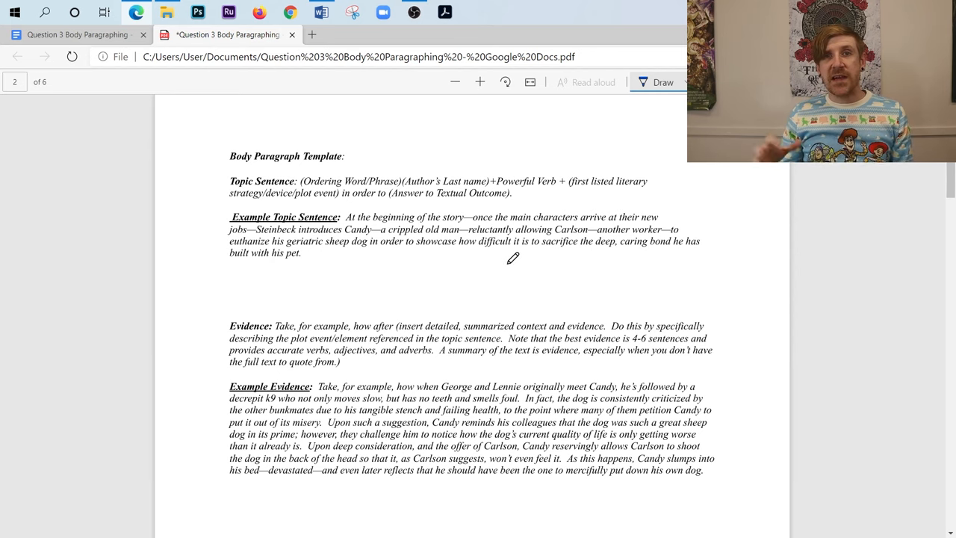
mouse_move(485, 233)
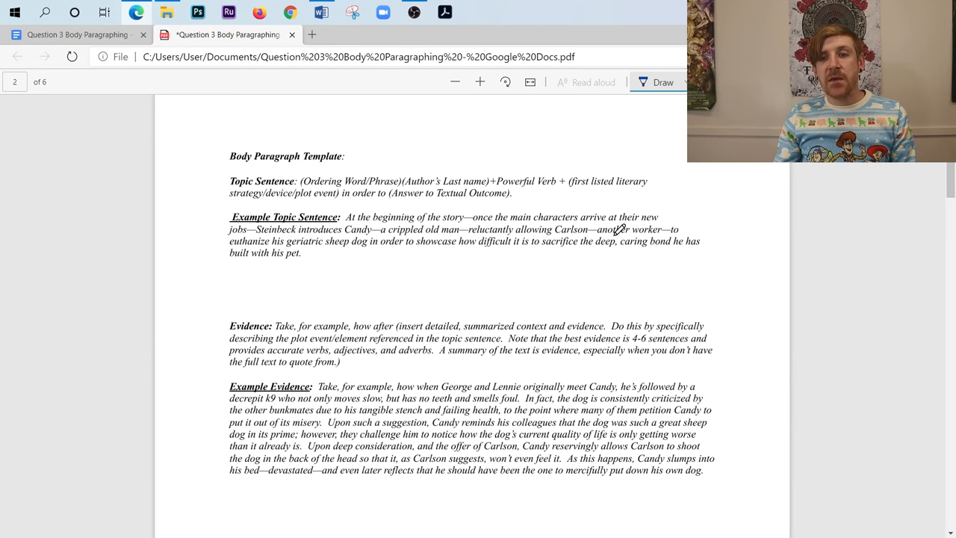
mouse_move(607, 248)
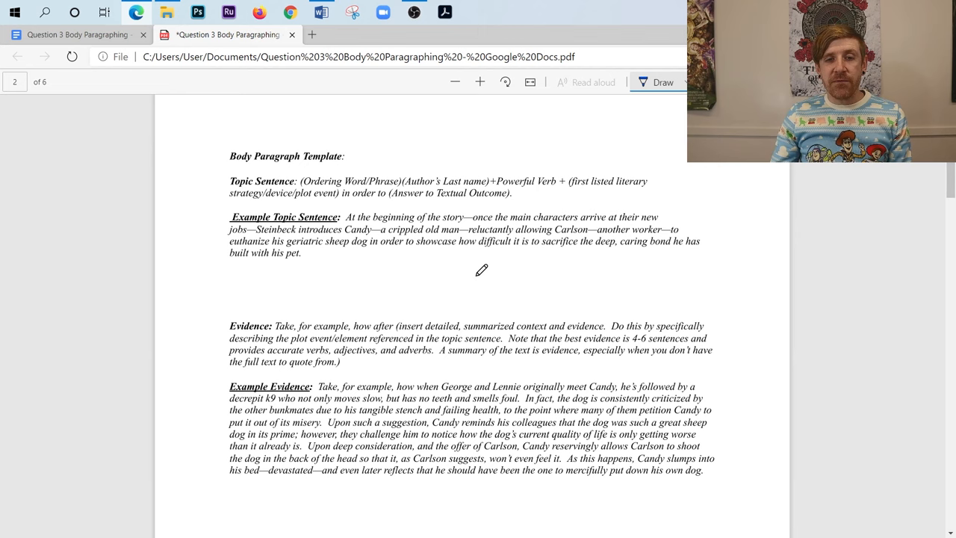
mouse_move(400, 262)
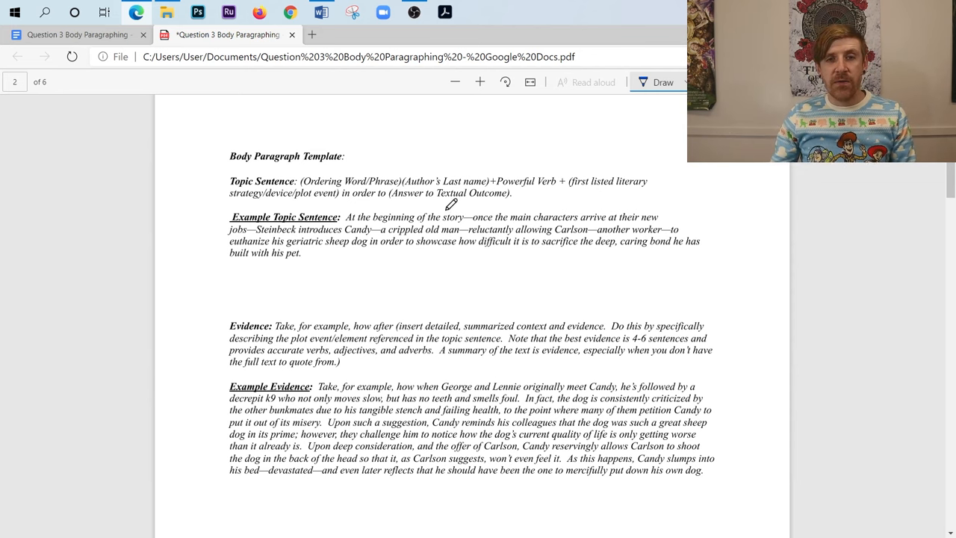
mouse_move(205, 265)
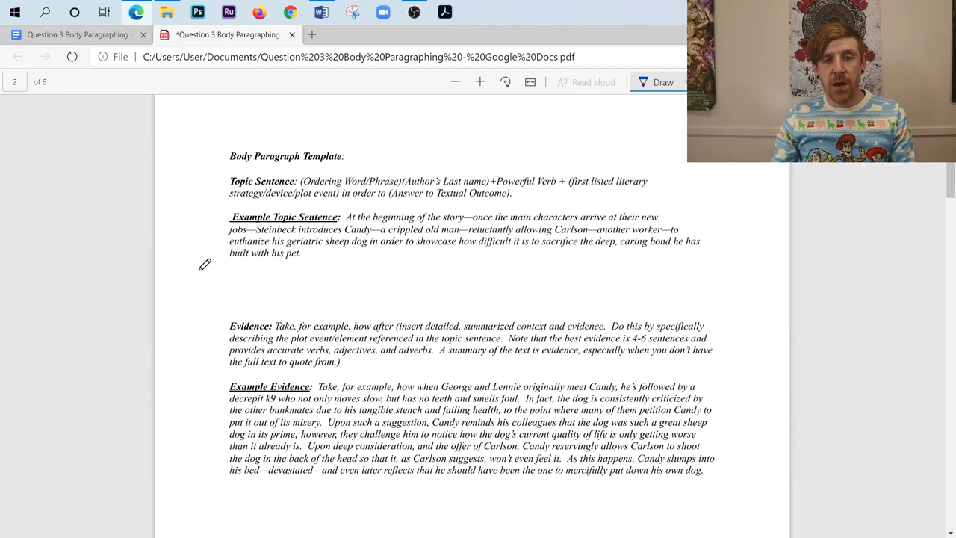
mouse_move(192, 281)
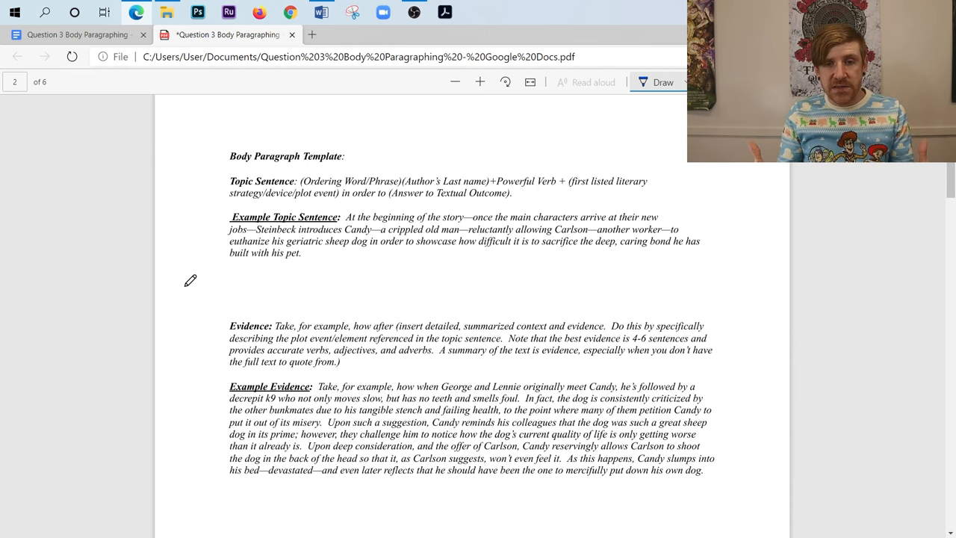
mouse_move(603, 269)
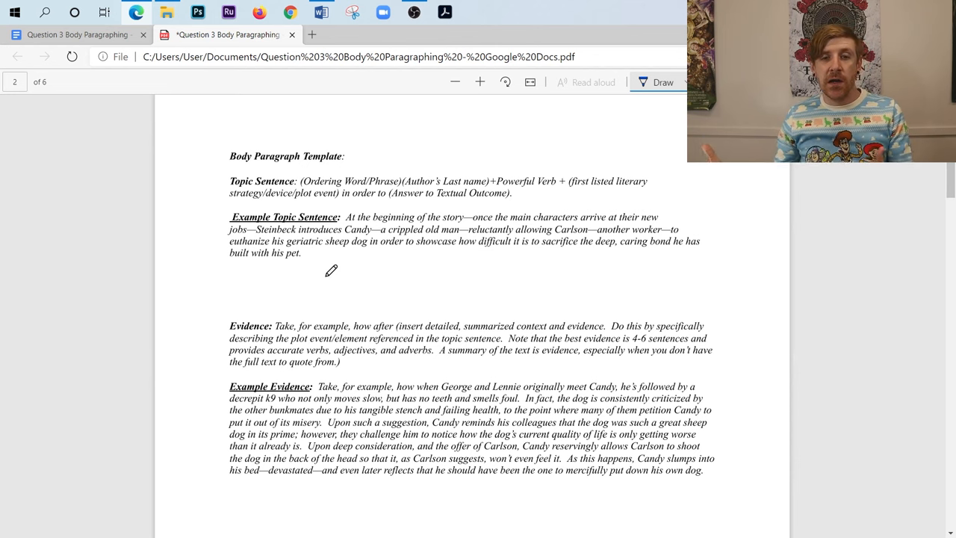
scroll(down, 3)
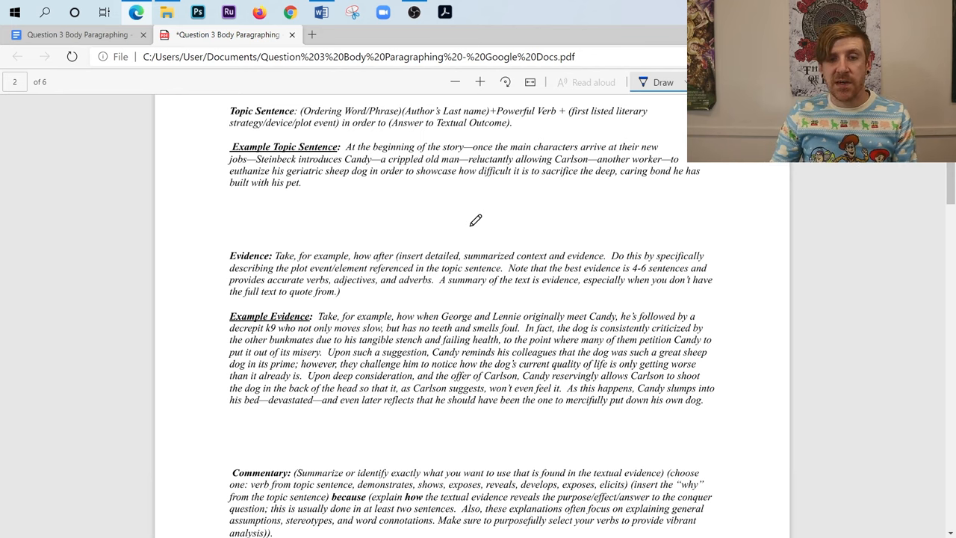
mouse_move(366, 251)
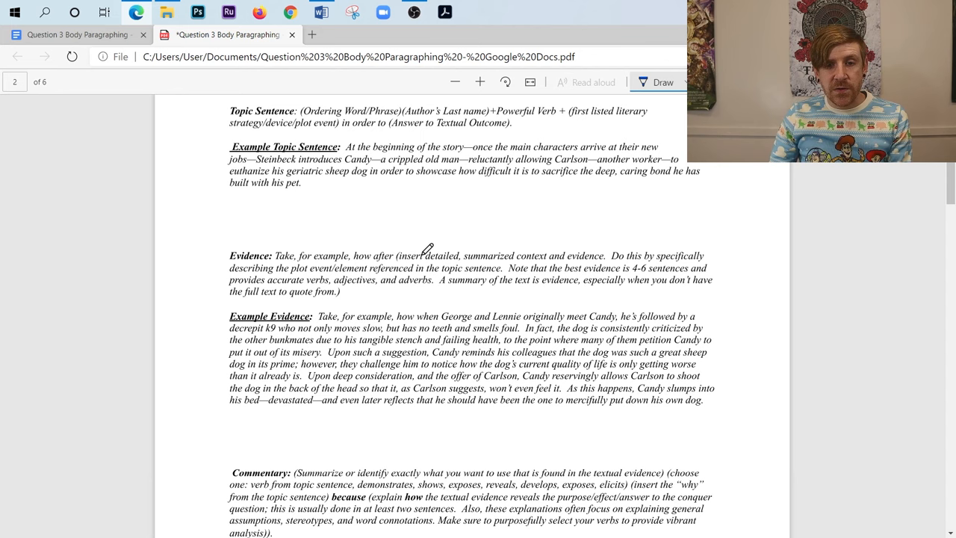
mouse_move(385, 253)
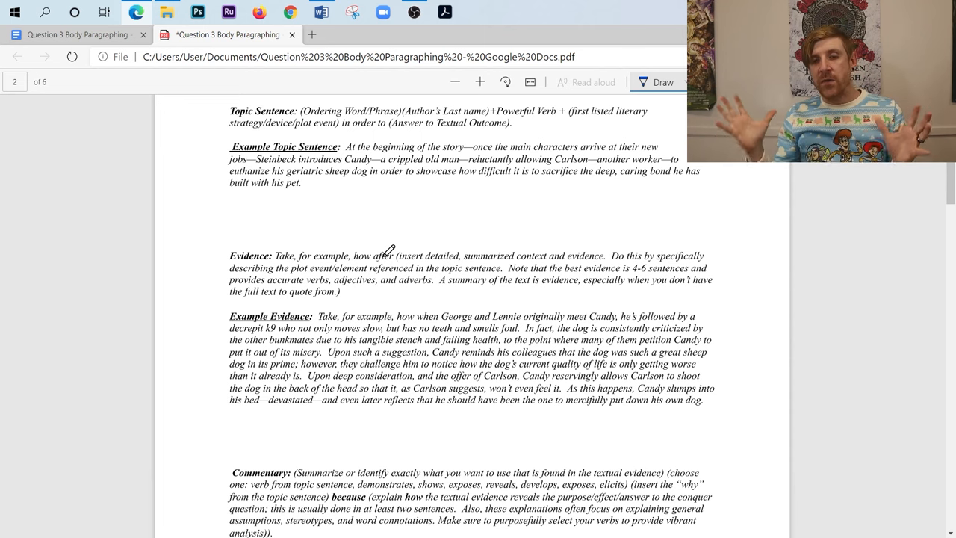
mouse_move(479, 256)
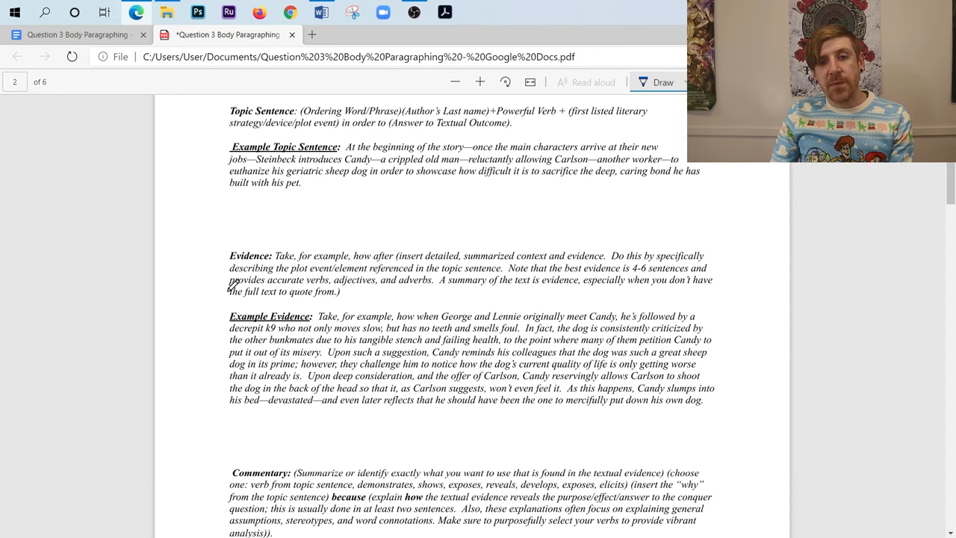
mouse_move(209, 299)
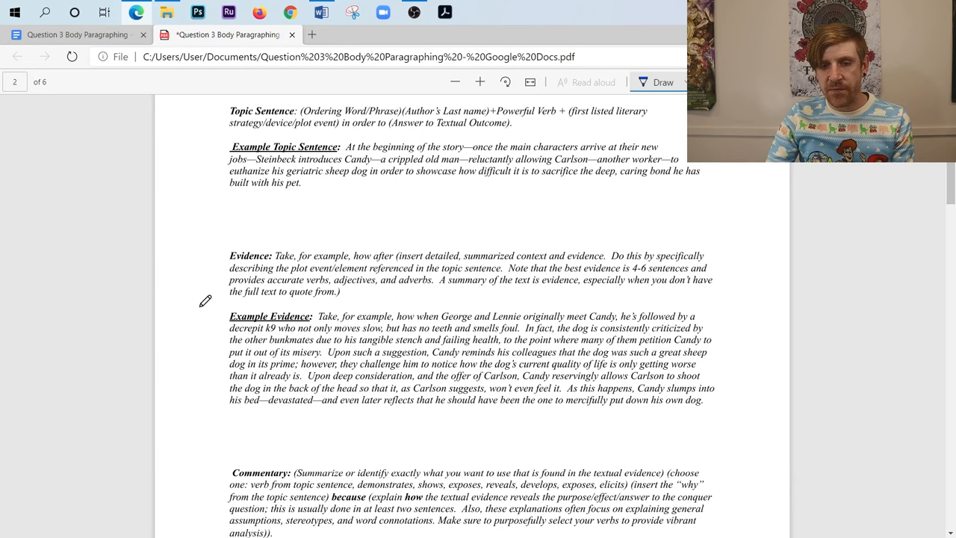
mouse_move(202, 312)
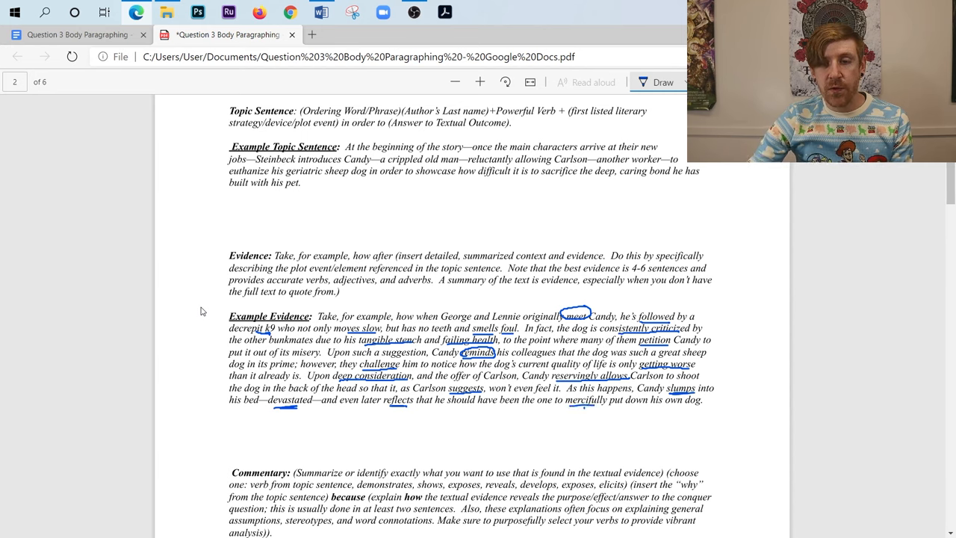
- Circle 'mercifully put down' in blue and draw a bracket beside the Example Evidence paragraph
drag(580, 415, 630, 406)
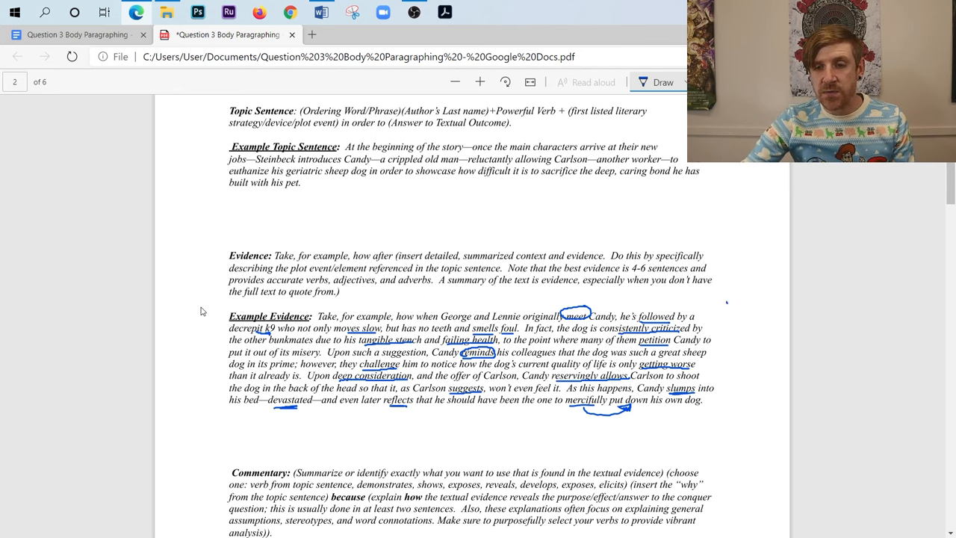
drag(732, 301, 735, 415)
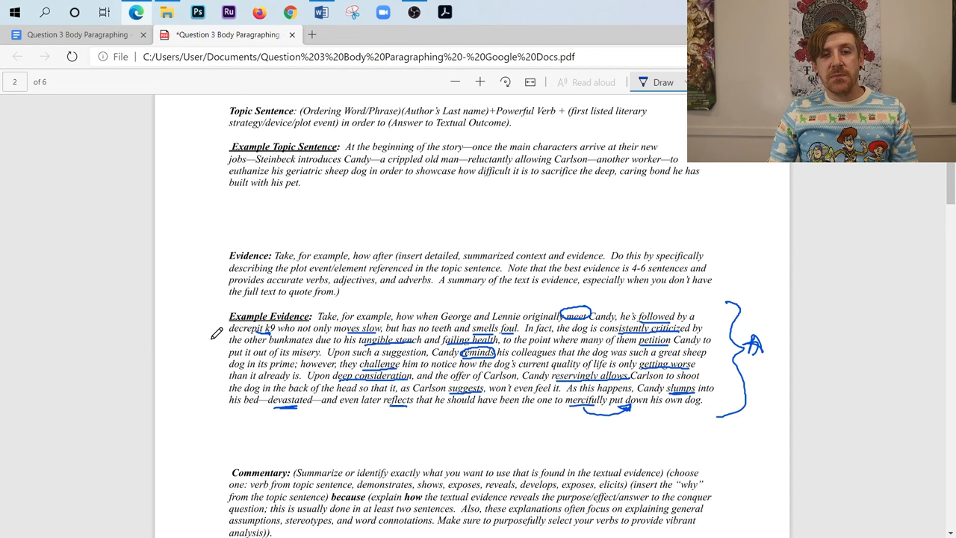
mouse_move(179, 179)
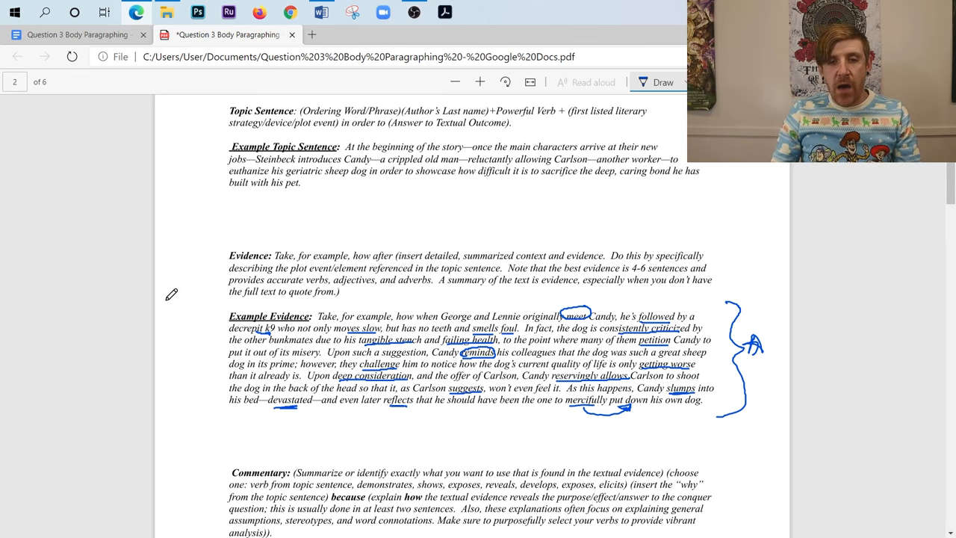
- Glance down at the commentary, then return to page 2's Body Paragraph Template heading
scroll(down, 3)
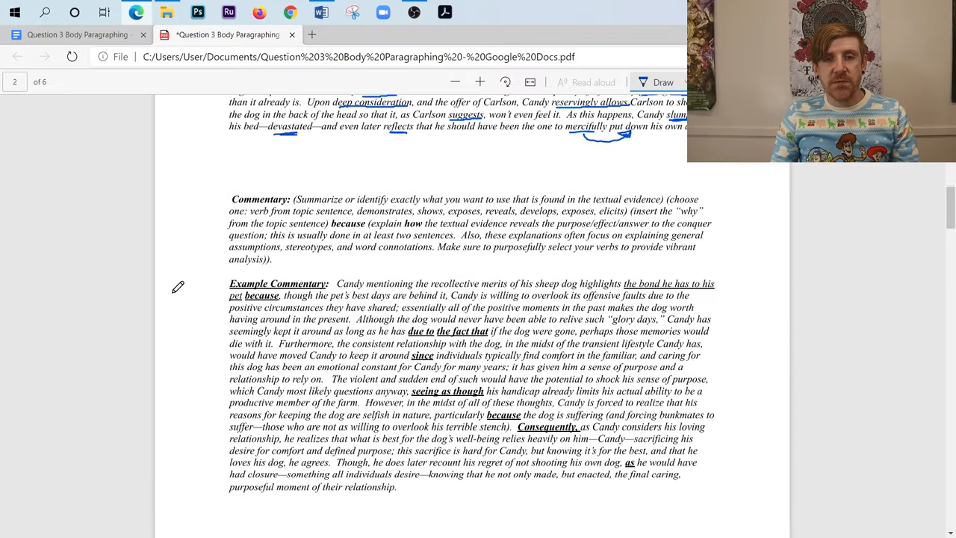
scroll(up, 3)
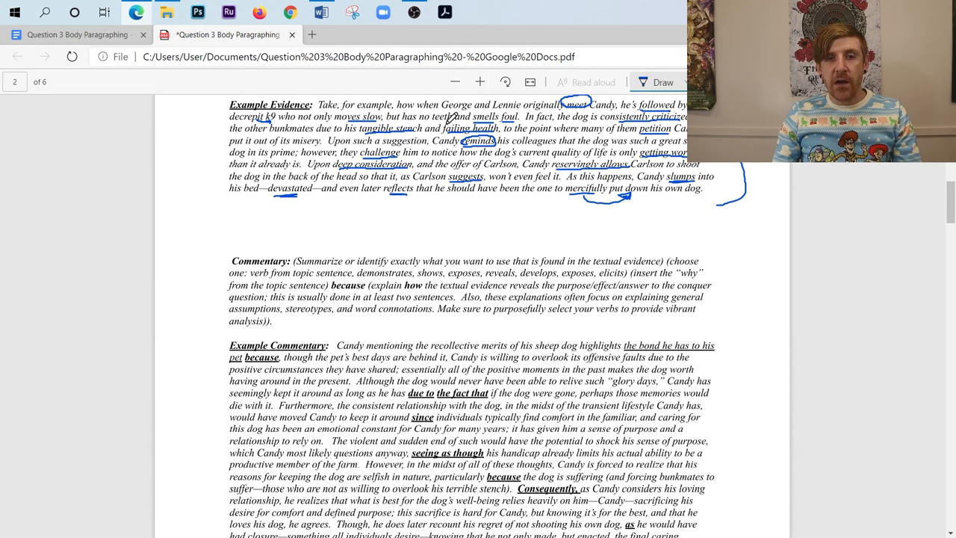
scroll(up, 3)
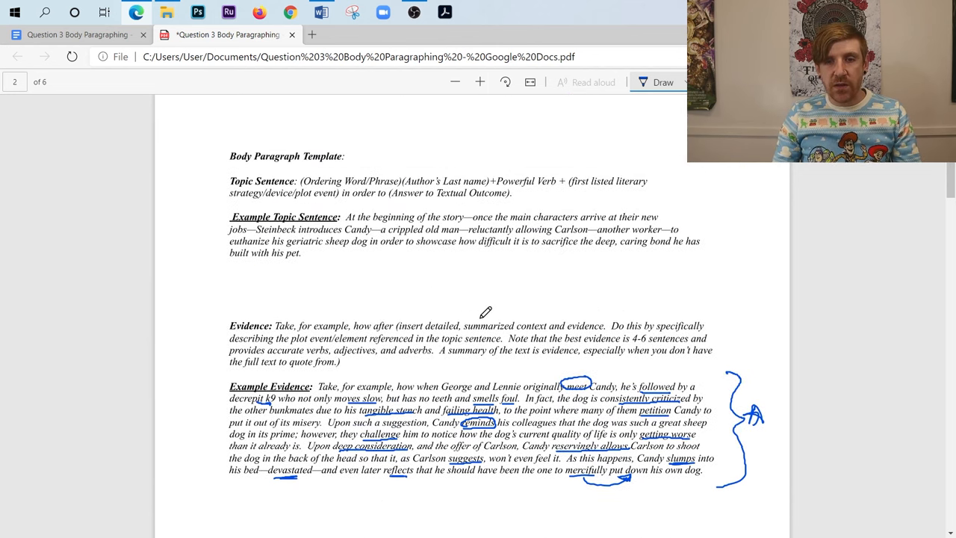
mouse_move(433, 301)
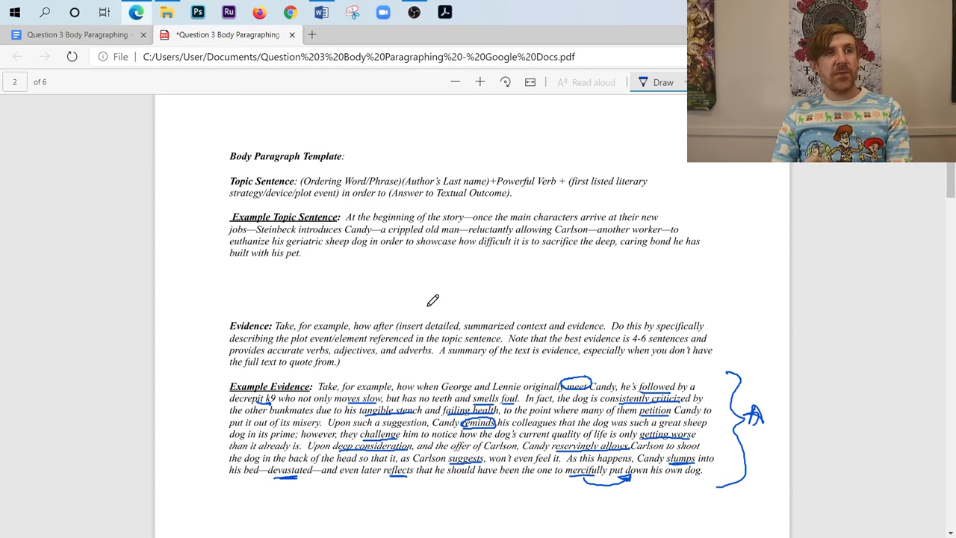
mouse_move(431, 309)
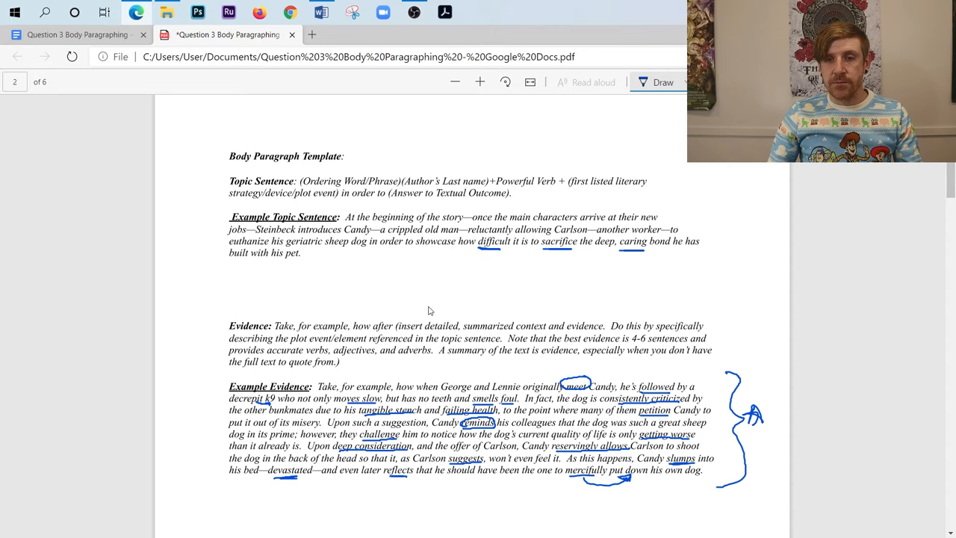
- Review the Example Topic Sentence and move down to the Commentary template section
scroll(down, 3)
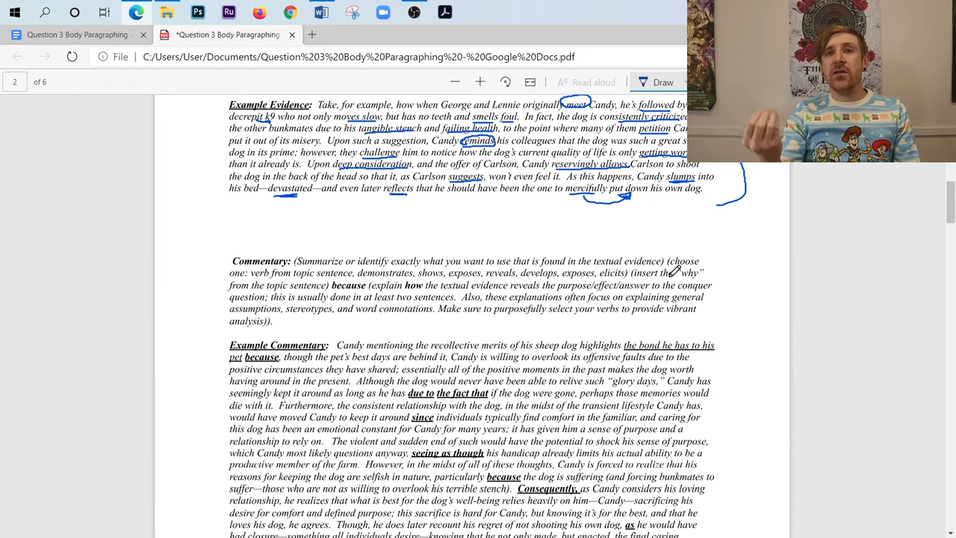
scroll(up, 3)
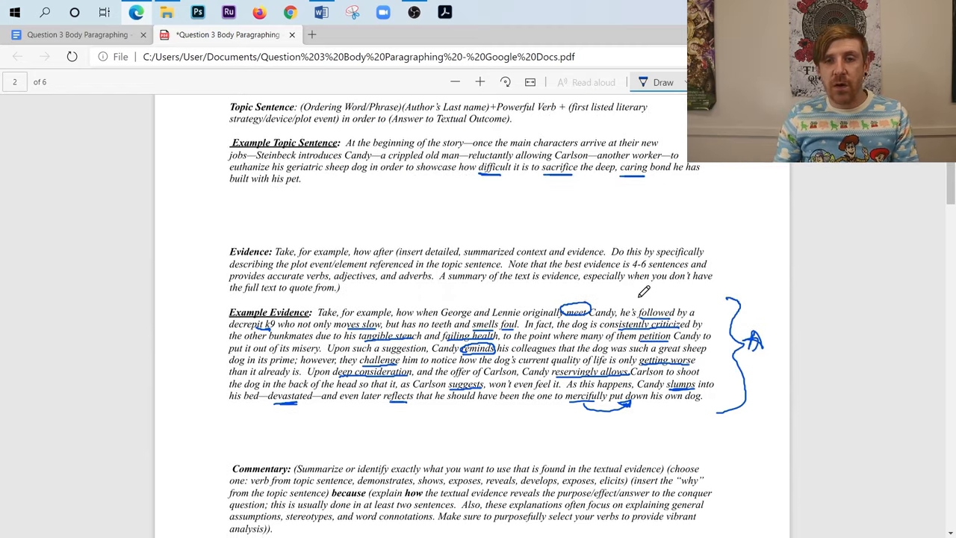
scroll(up, 3)
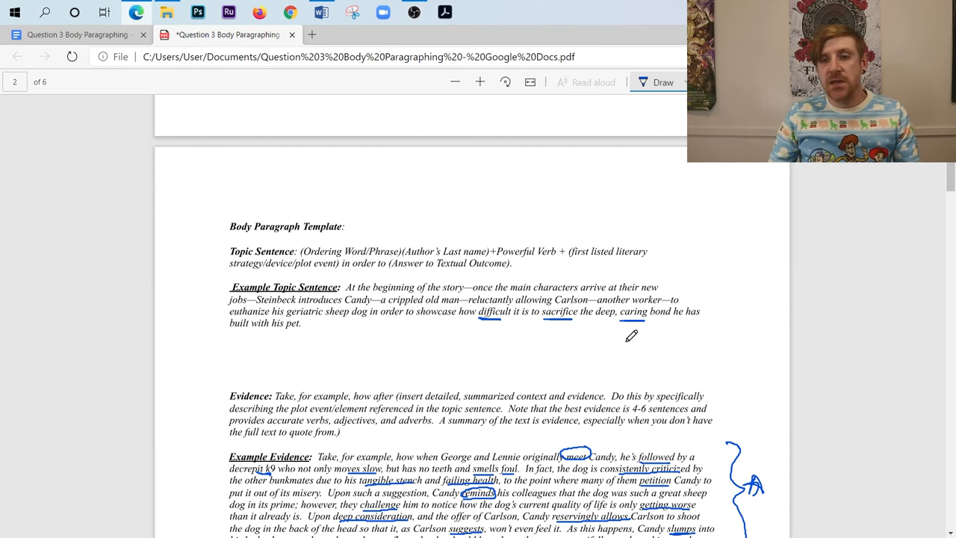
scroll(down, 3)
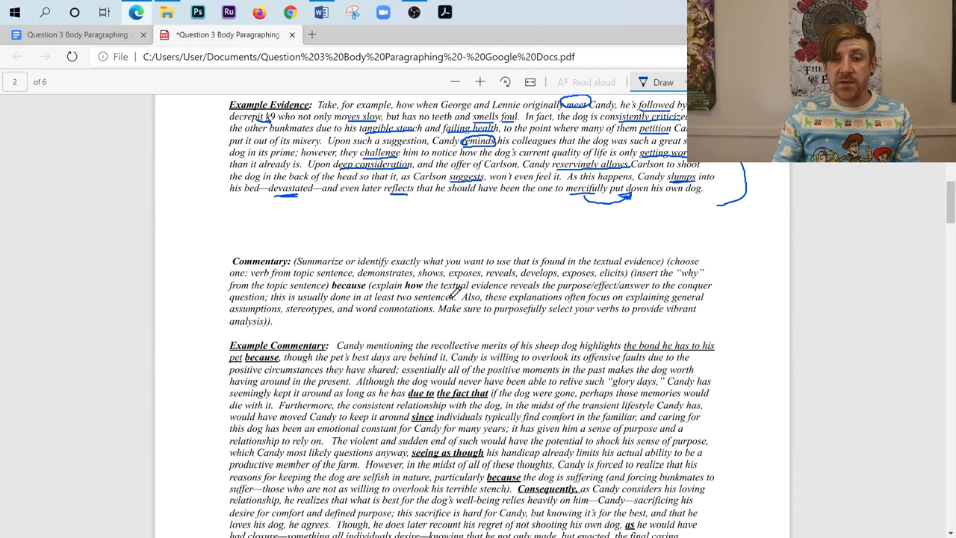
- Scroll so the commentary template and whole Example Commentary paragraph are fully visible
scroll(down, 3)
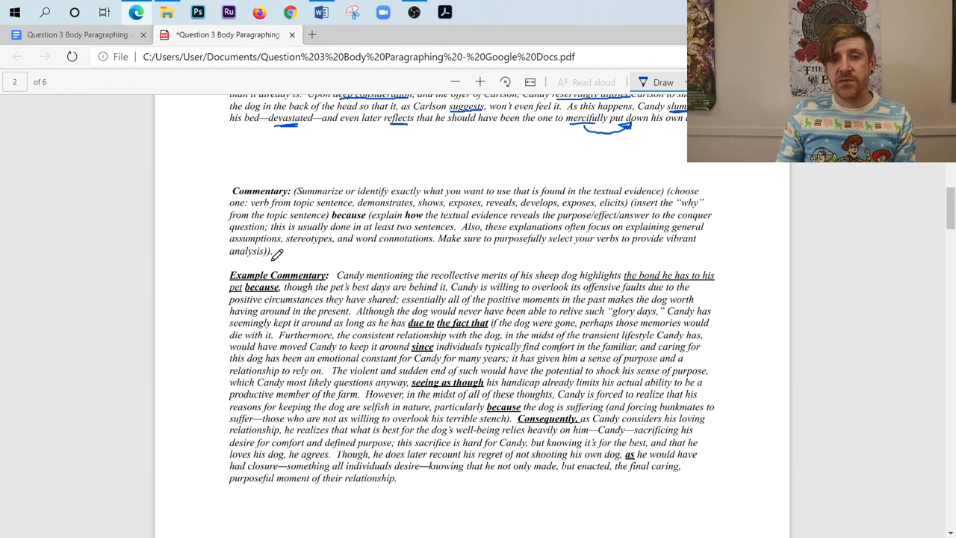
mouse_move(347, 263)
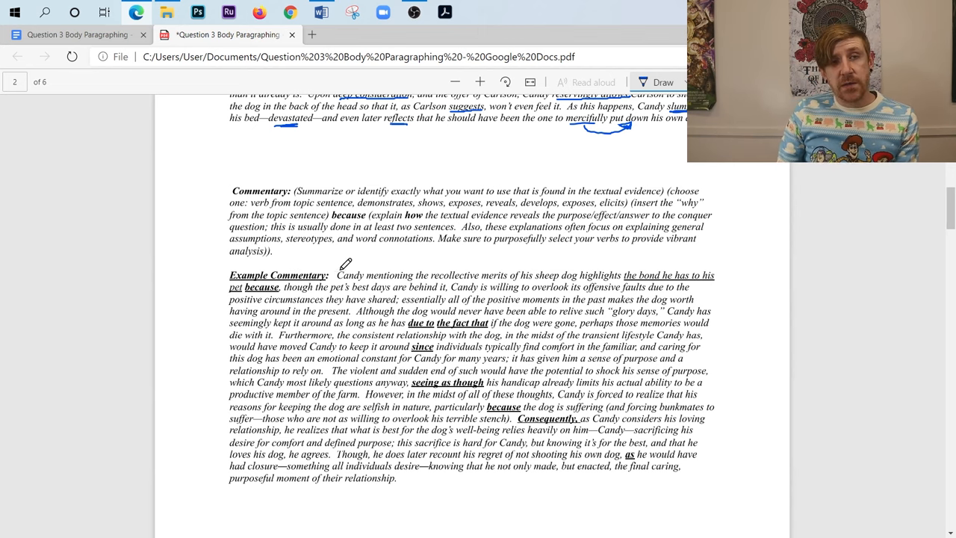
mouse_move(397, 209)
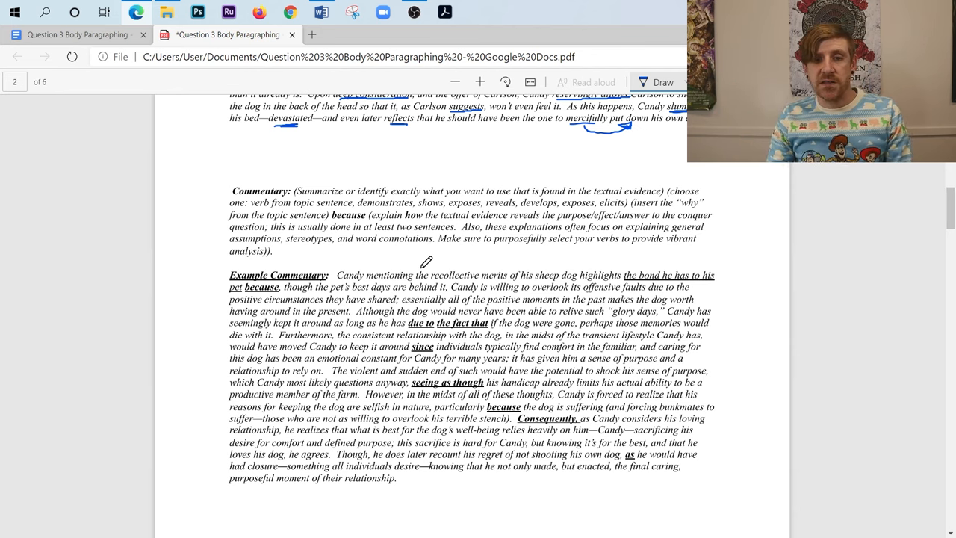
mouse_move(395, 260)
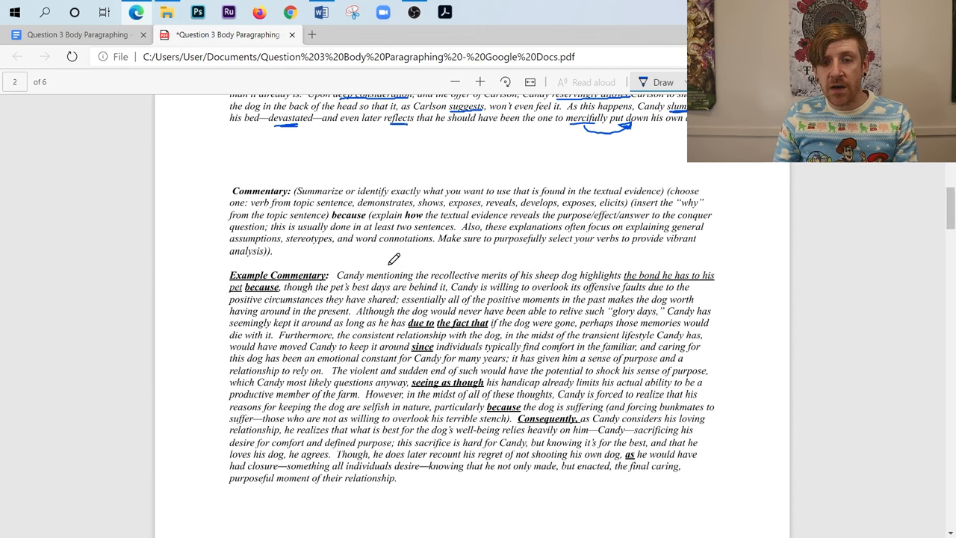
mouse_move(588, 275)
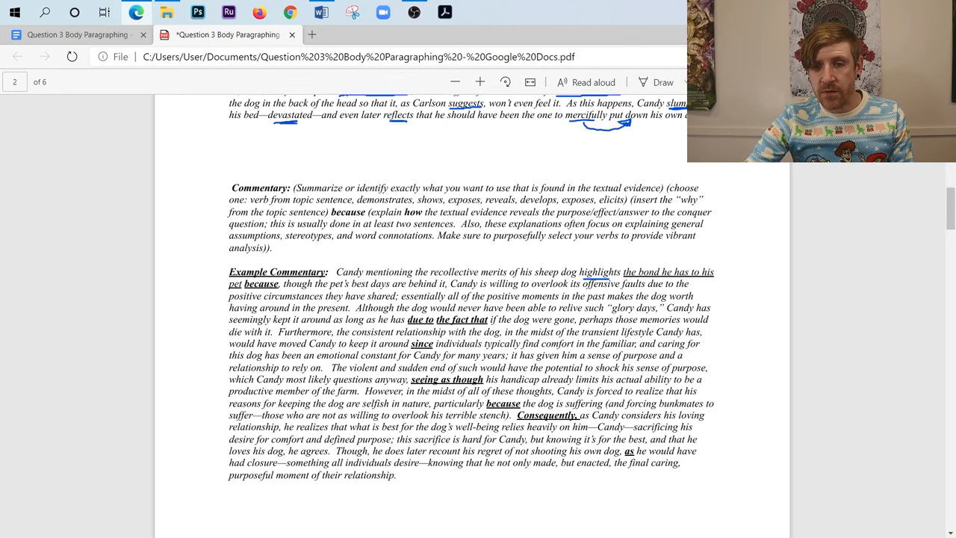
- Scroll up to the Example Commentary paragraph for blue-ink circling and underlining
scroll(up, 3)
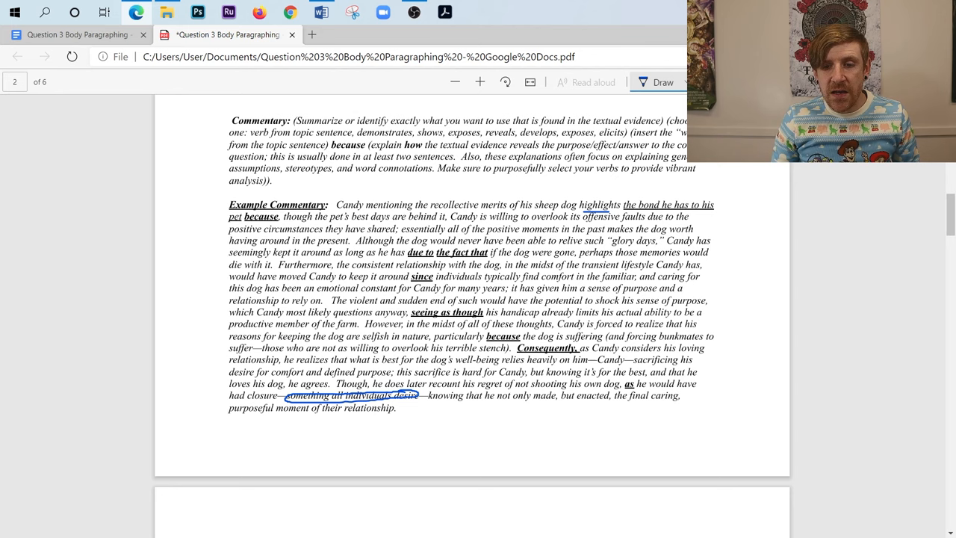
mouse_move(693, 354)
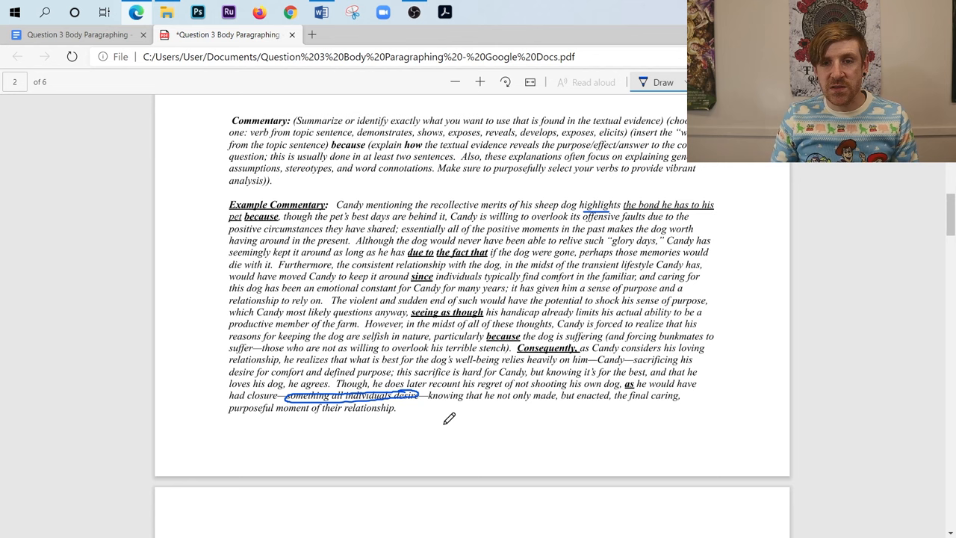
- Scroll down to page 3's colour-highlighted example topic sentence, evidence and commentary
scroll(down, 3)
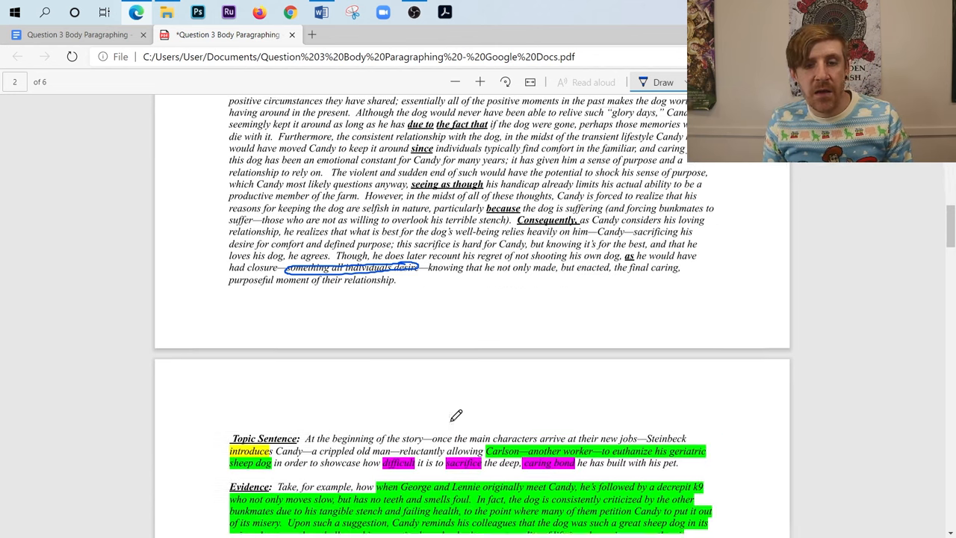
scroll(down, 3)
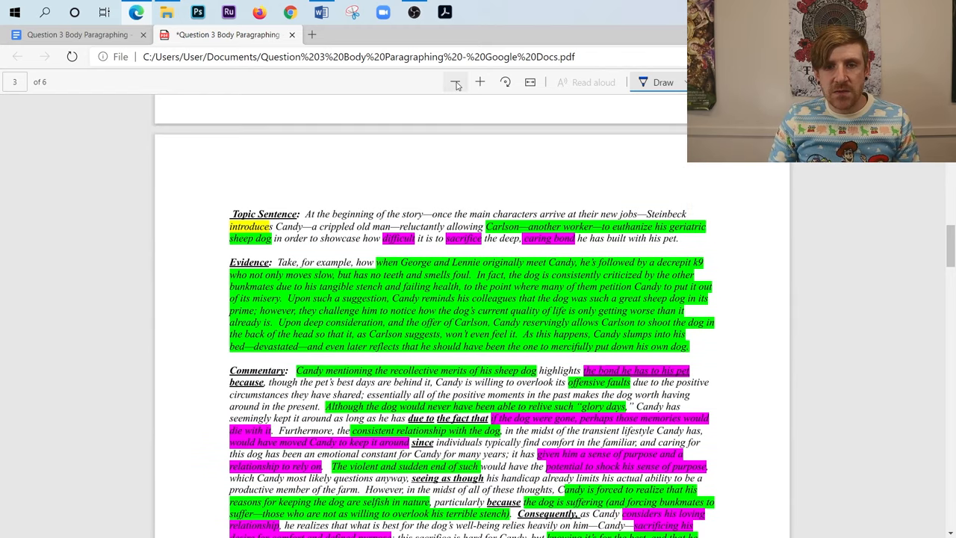
click(454, 82)
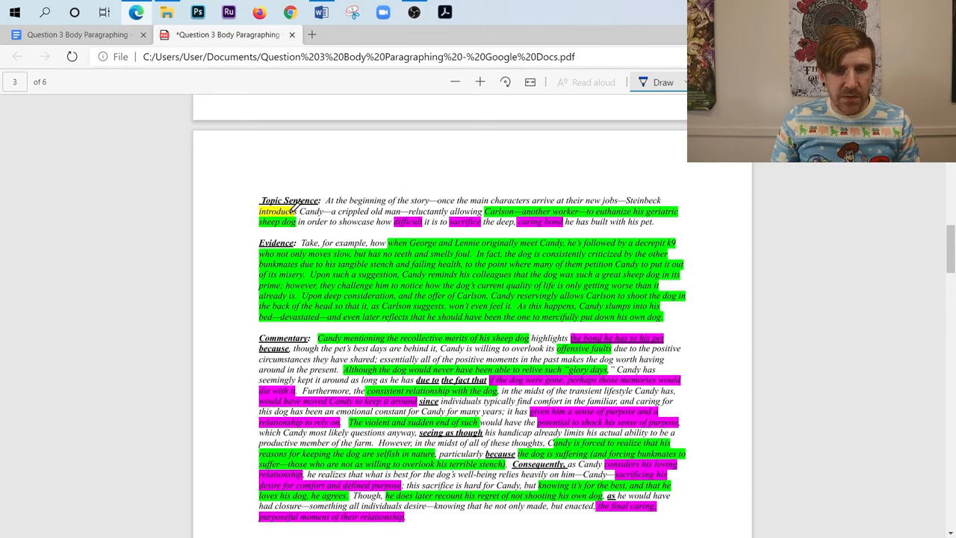
mouse_move(508, 203)
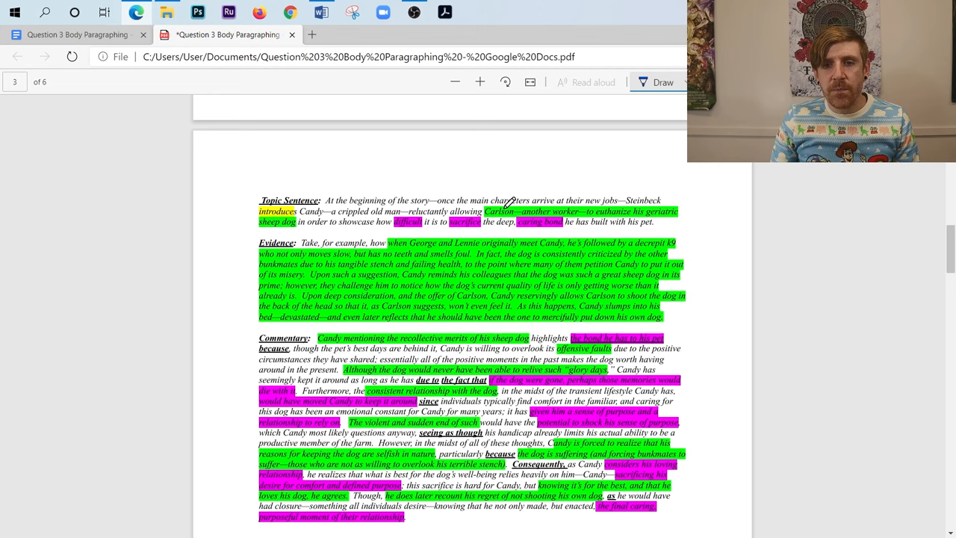
mouse_move(650, 209)
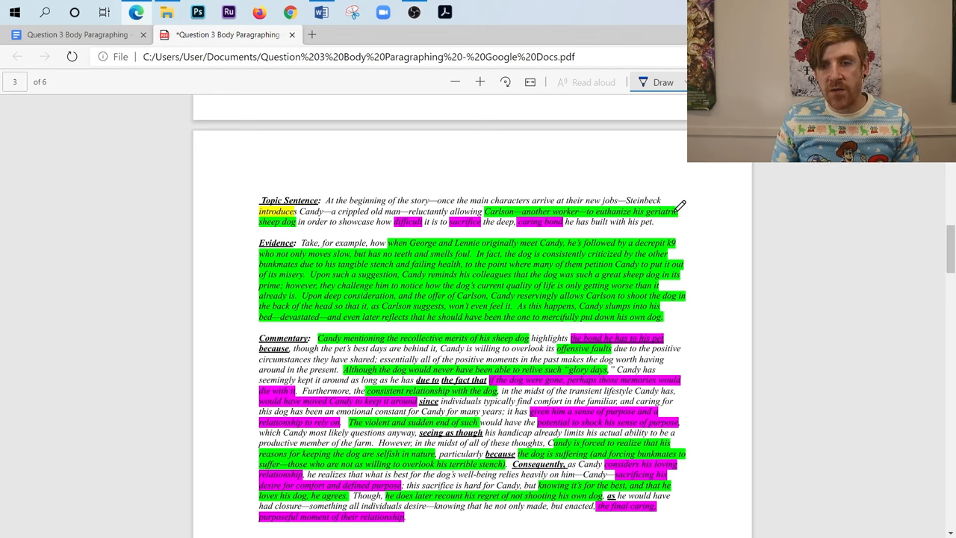
mouse_move(645, 242)
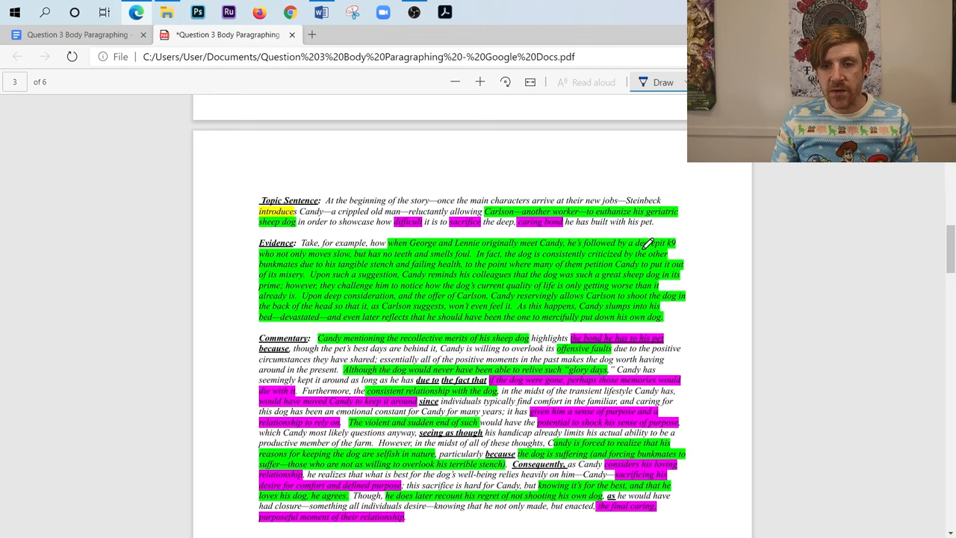
mouse_move(461, 315)
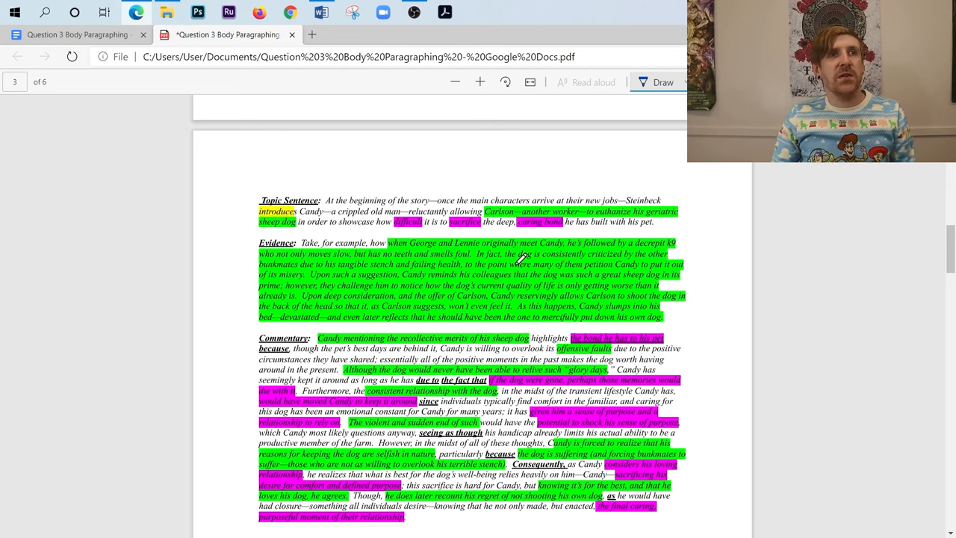
mouse_move(576, 285)
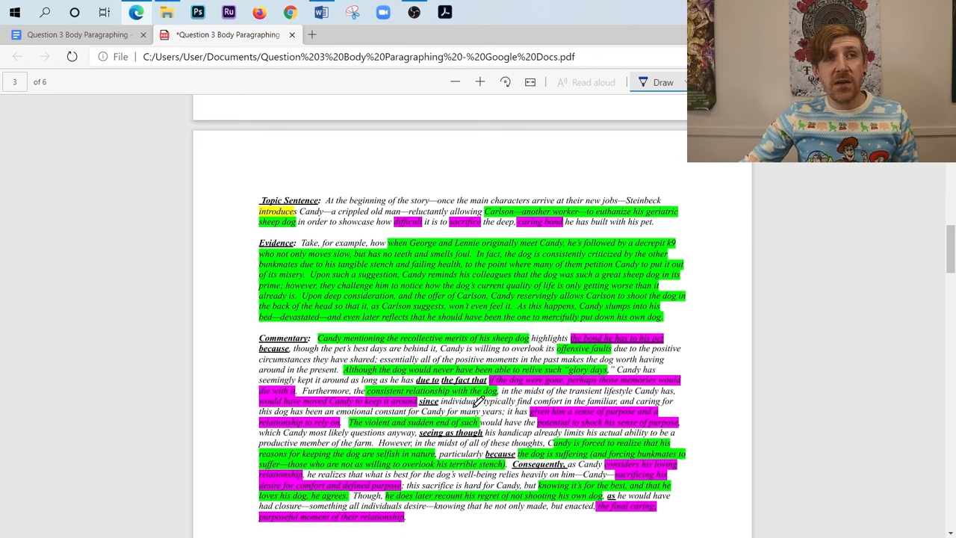
scroll(down, 3)
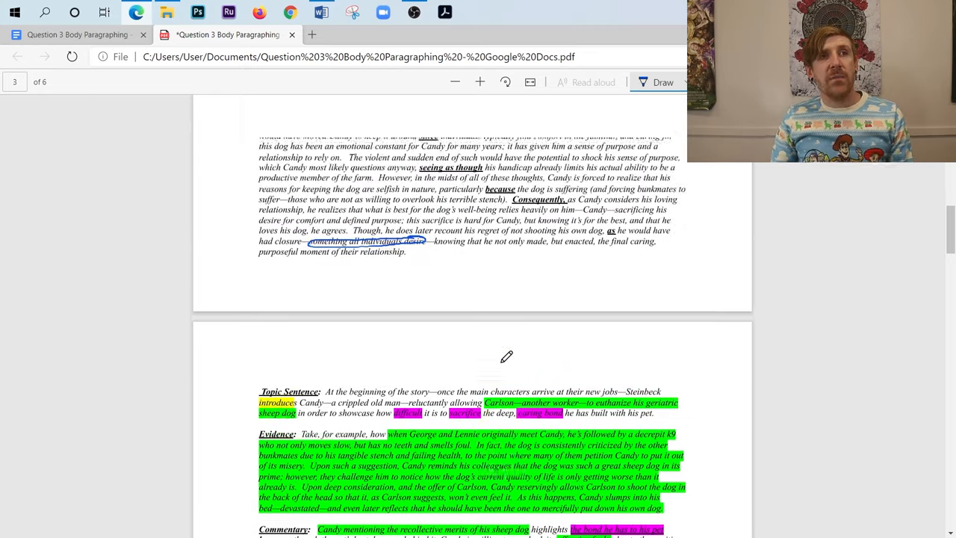
- Skim down through page 4's Essay Templates, then scroll back to page 3's highlighted example paragraph
scroll(up, 3)
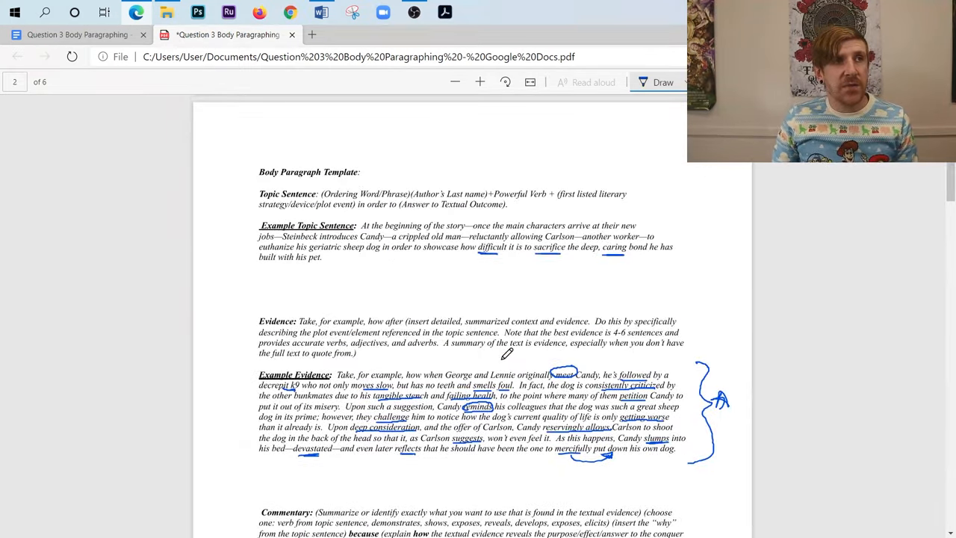
scroll(down, 3)
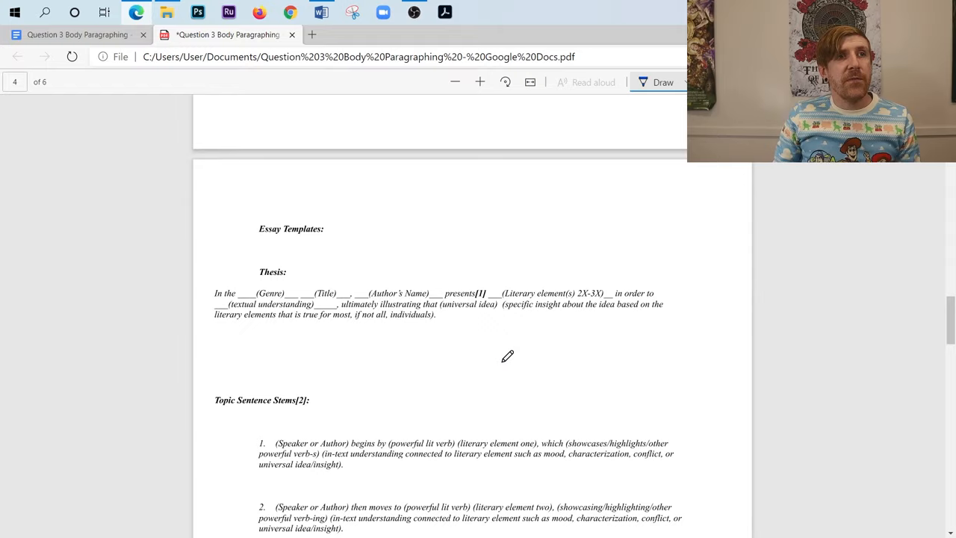
scroll(down, 3)
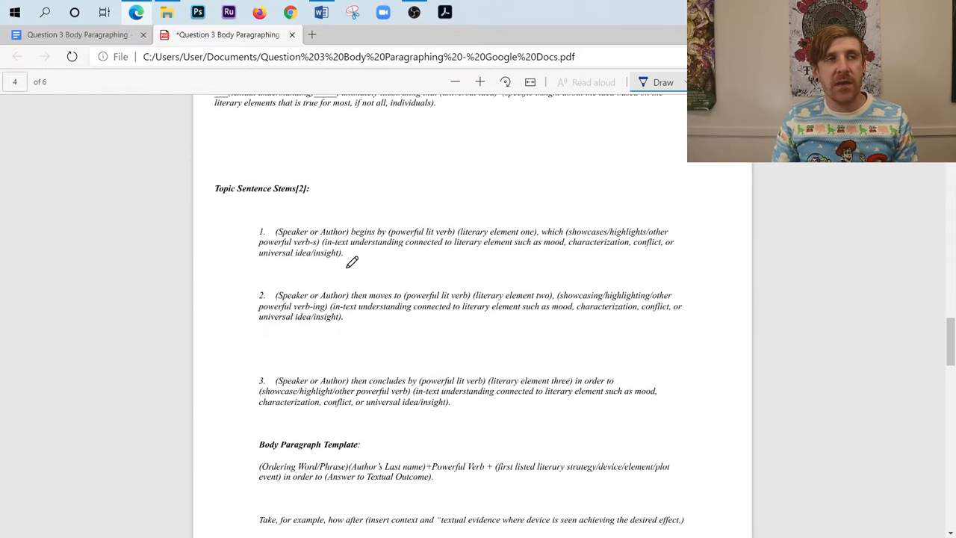
mouse_move(419, 251)
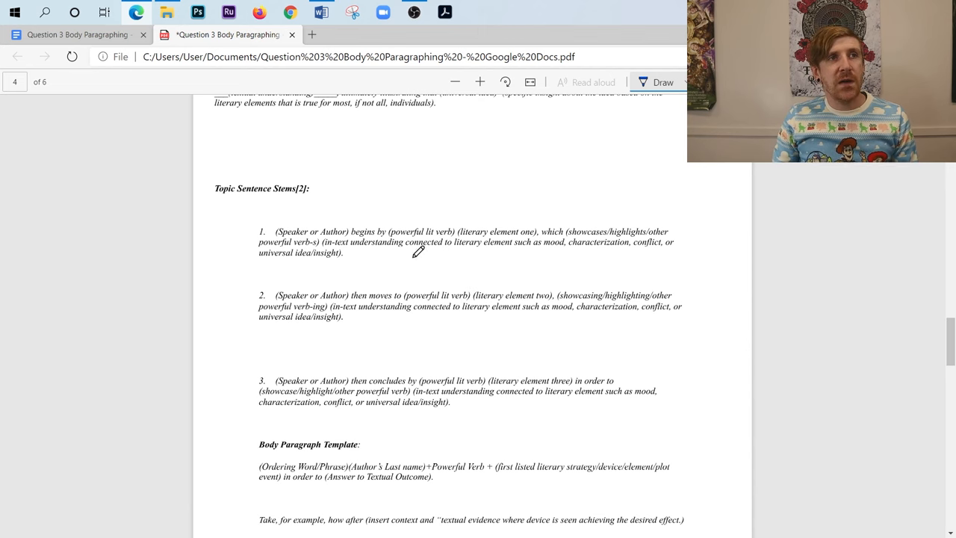
mouse_move(475, 320)
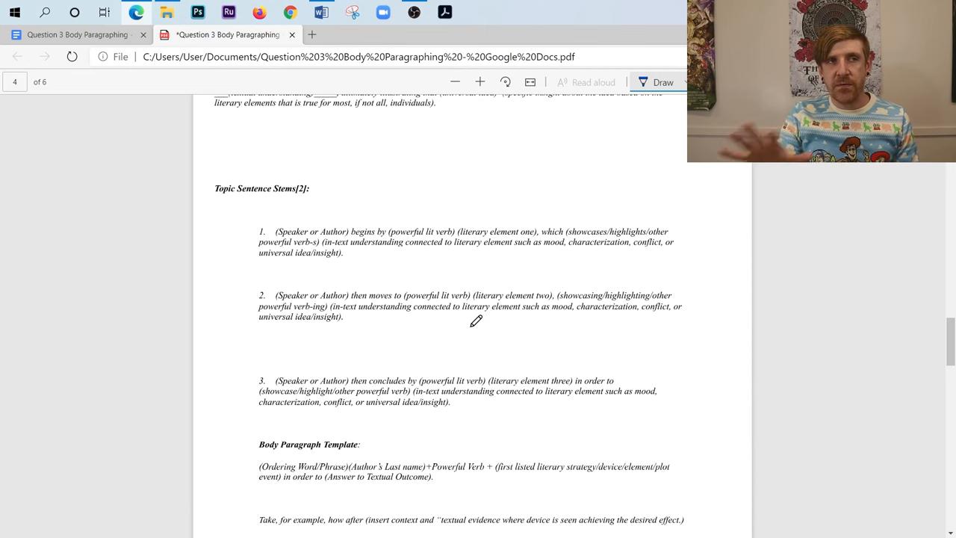
scroll(down, 3)
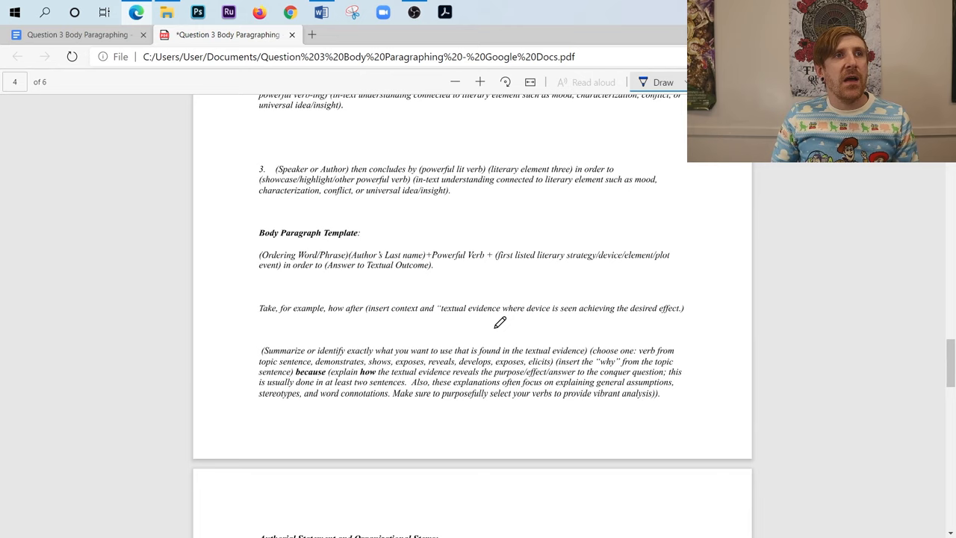
scroll(down, 3)
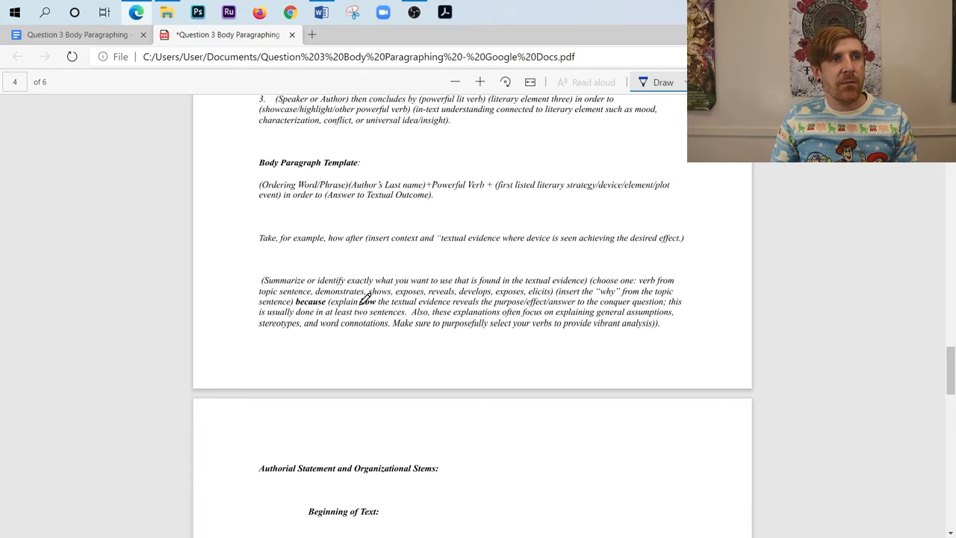
scroll(down, 3)
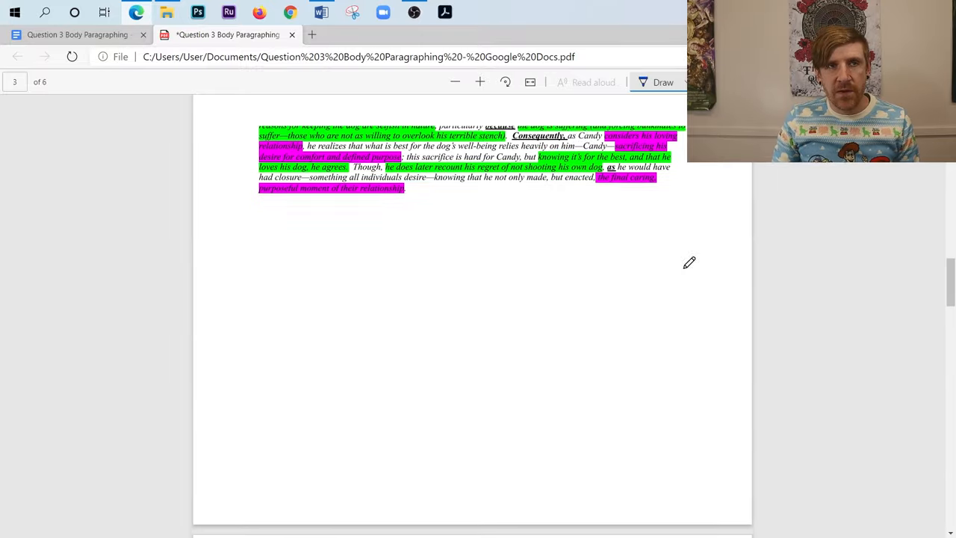
scroll(up, 3)
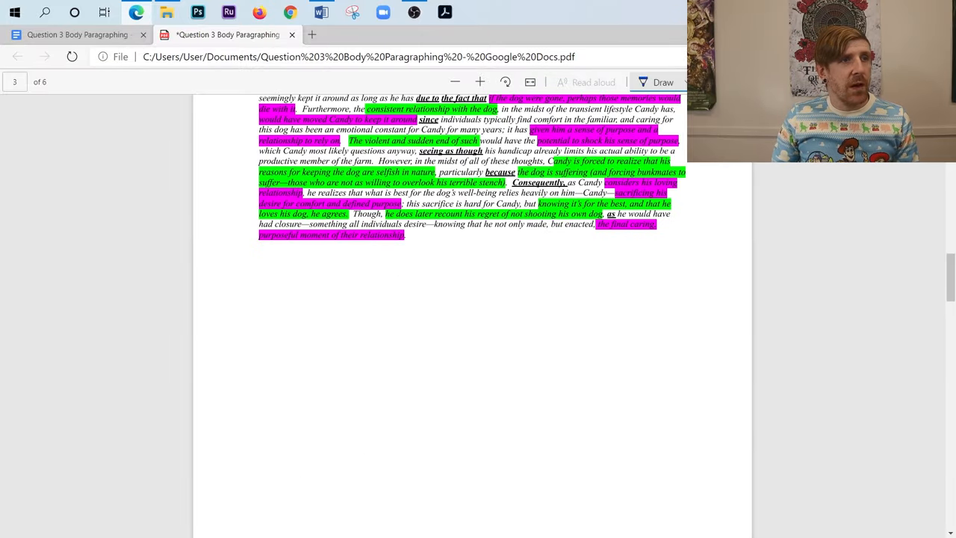